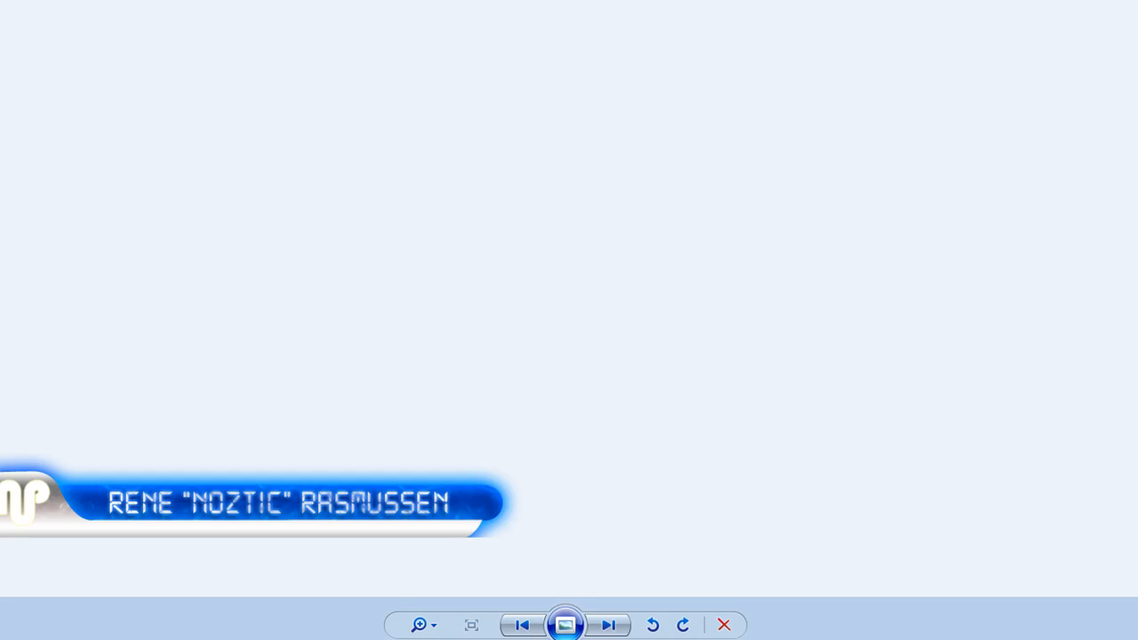
mouse_move(95, 539)
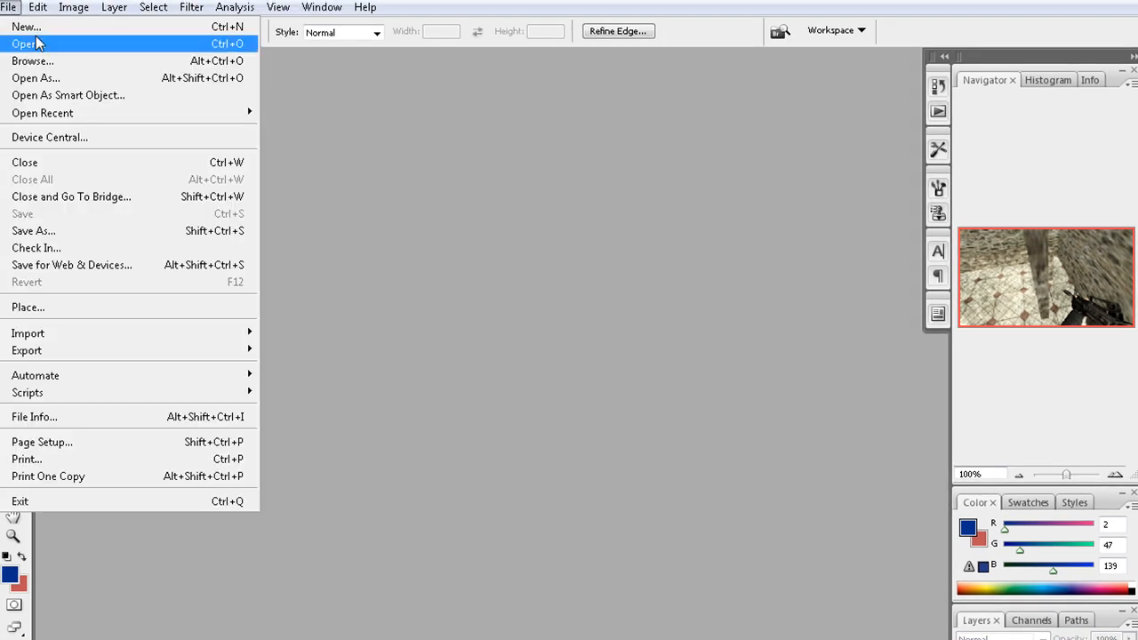
Create a new transparent 1280 × 720 px document at 150 pixels/inch.
left_click(26, 27)
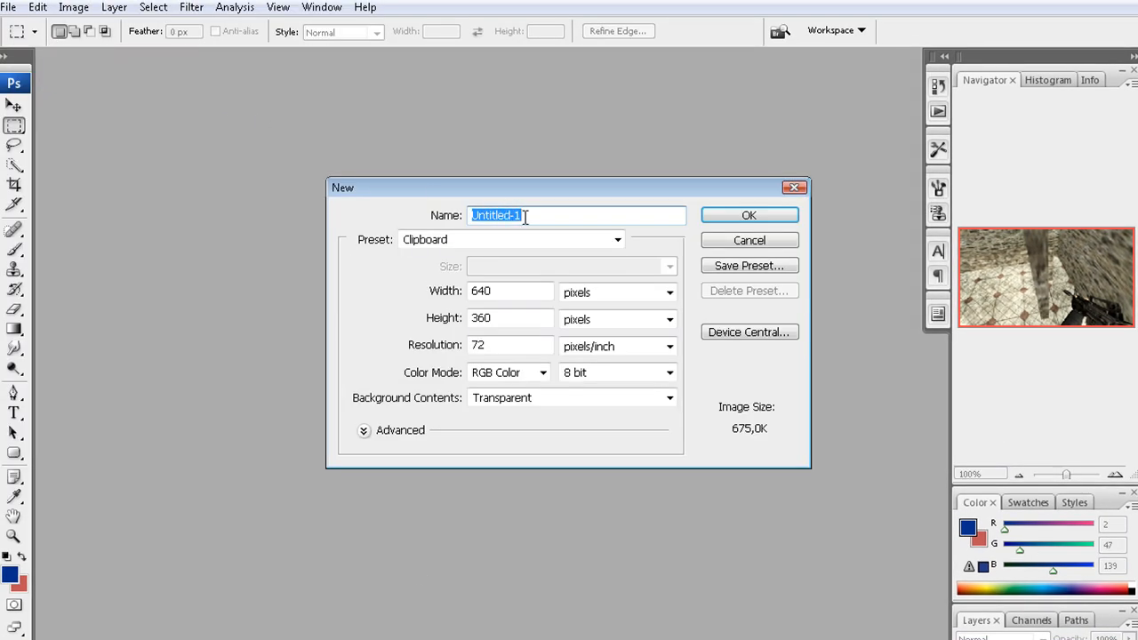
left_click(505, 292)
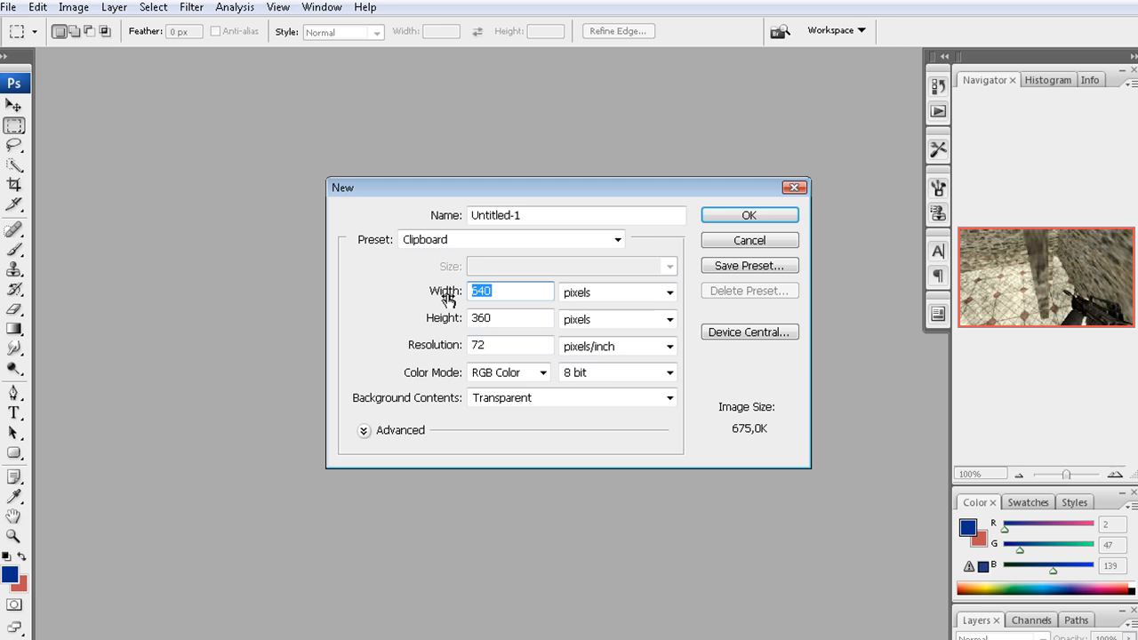
type("1280")
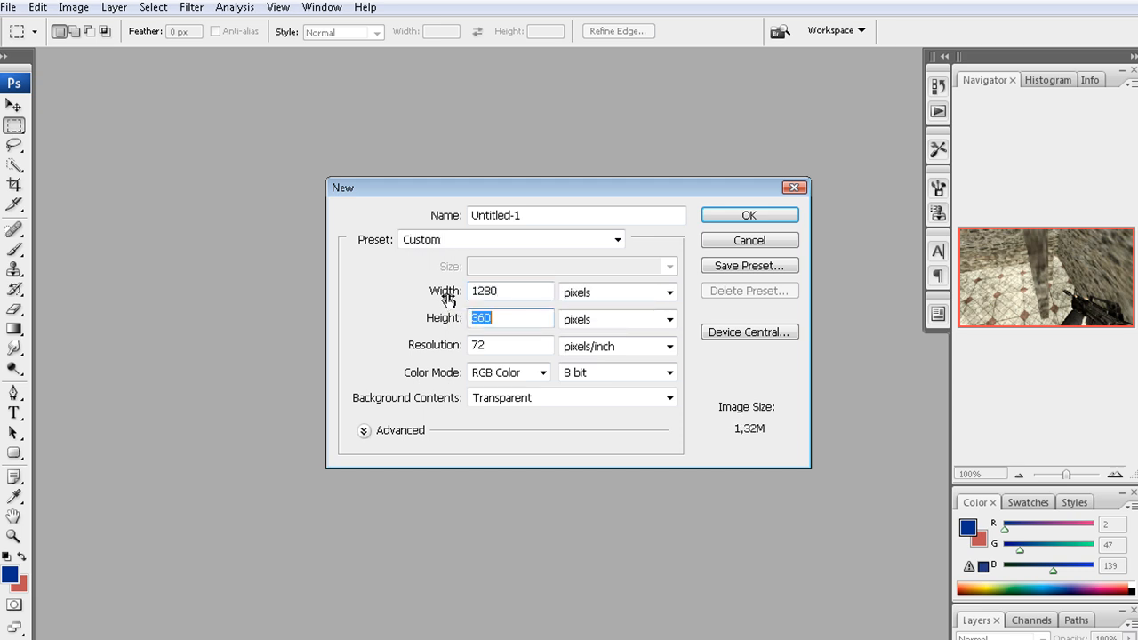
type("720")
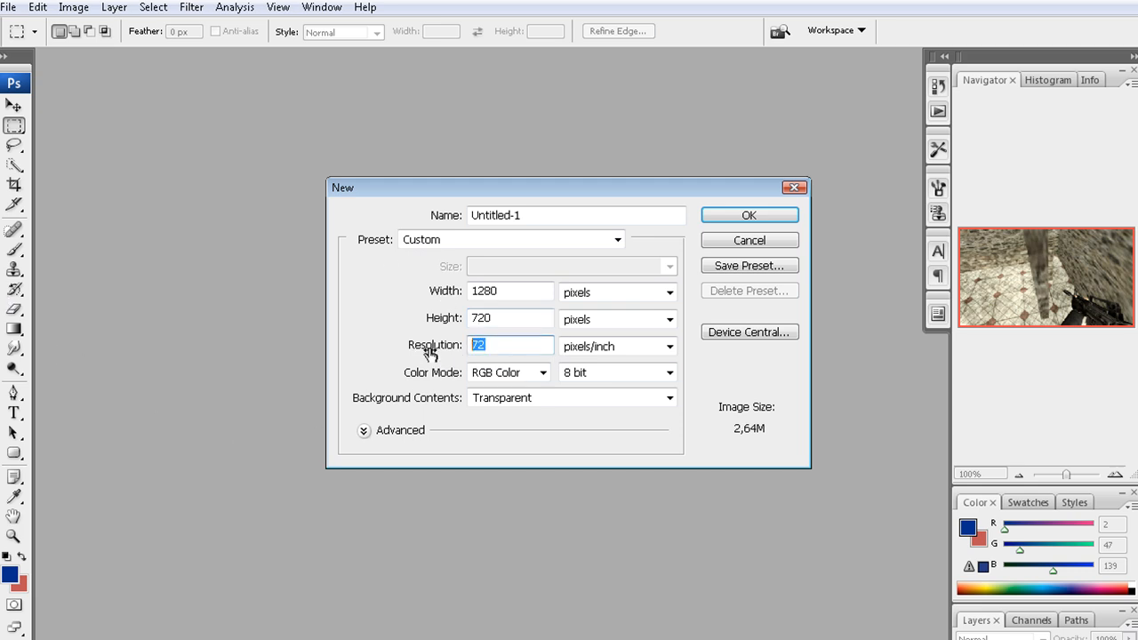
type("150")
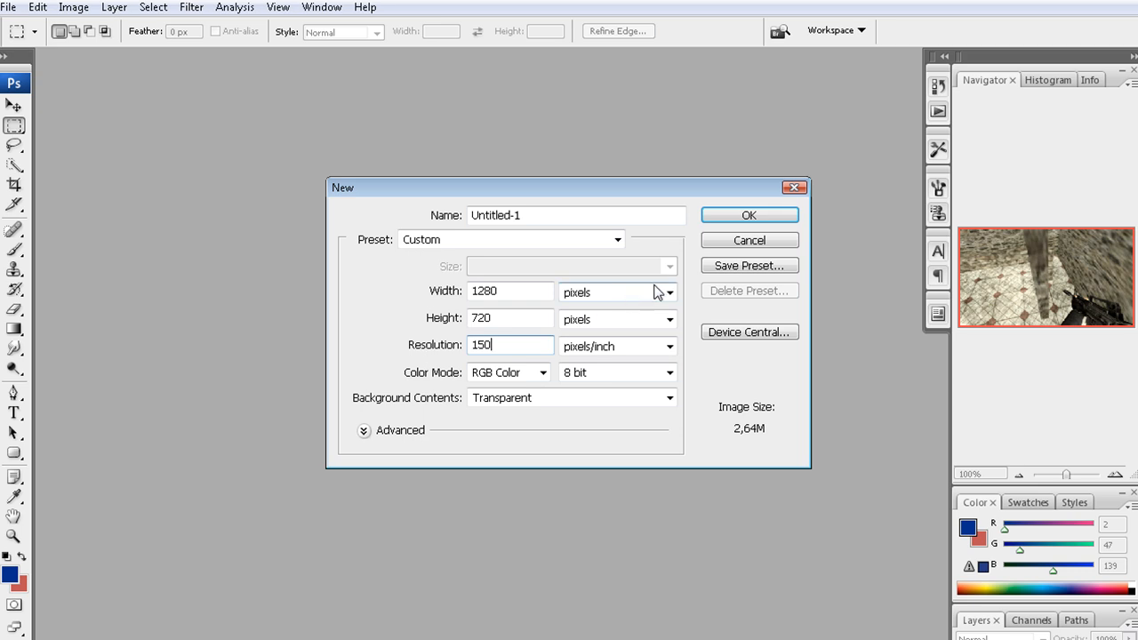
left_click(749, 215)
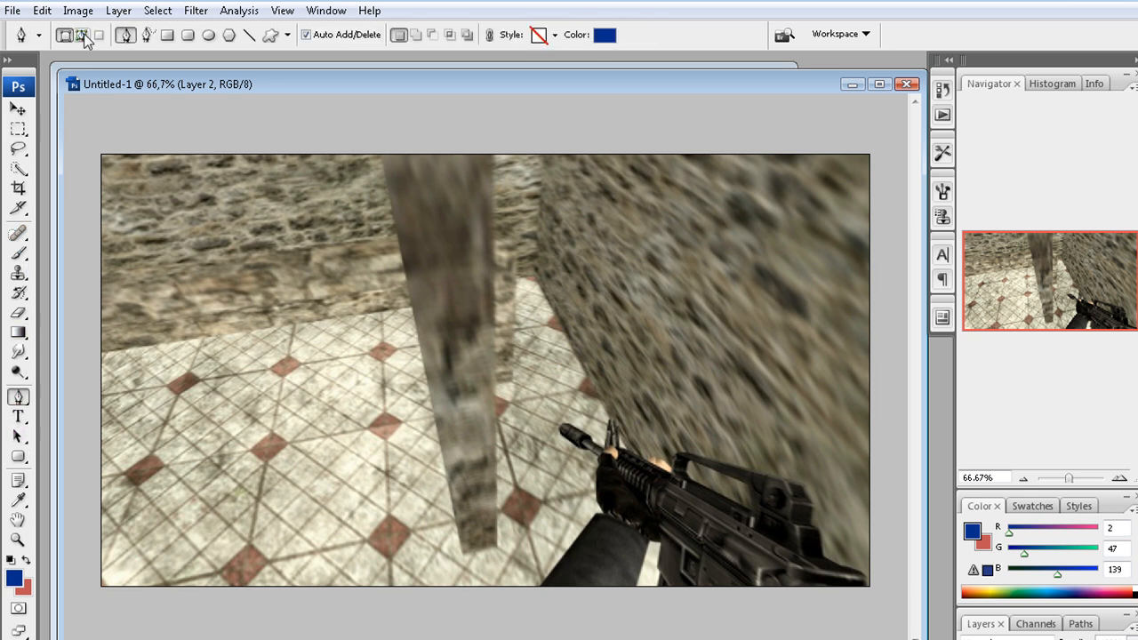
Switch the Pen tool to Paths mode to outline the stepped base bar.
left_click(82, 36)
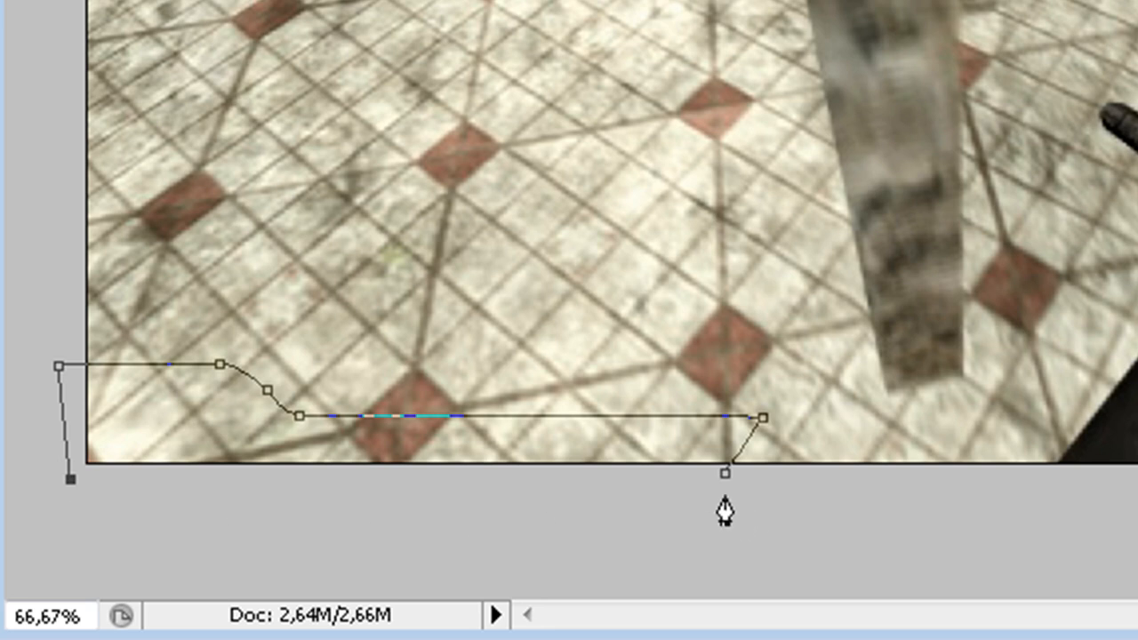
Turn the path into a selection, fill it with 50% Gray, and rename the layer part1.
right_click(725, 516)
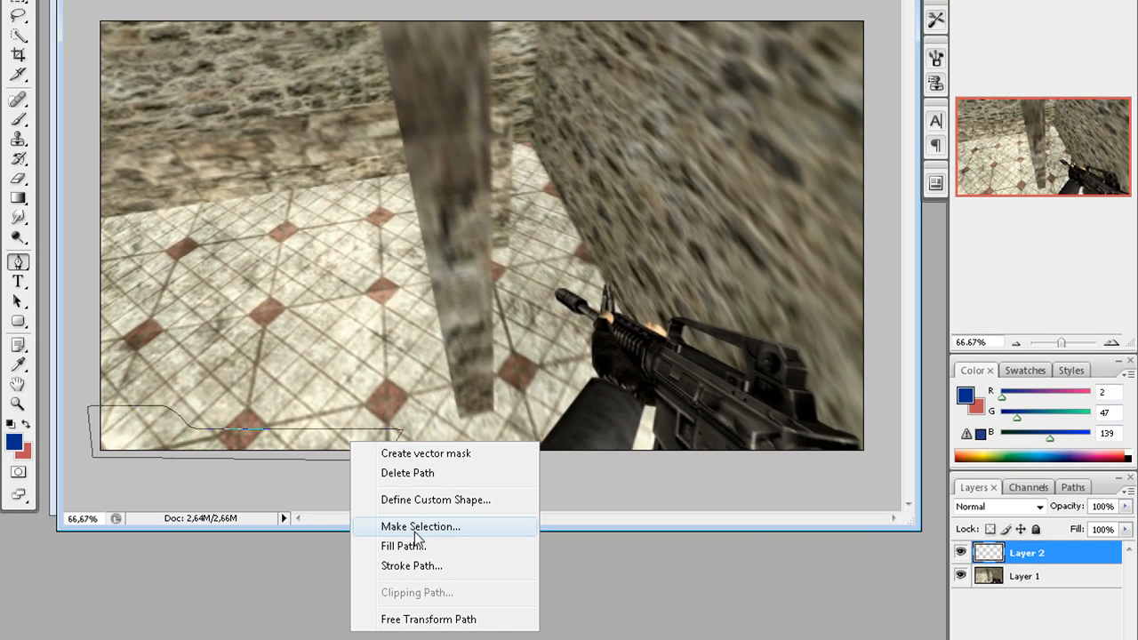
left_click(427, 526)
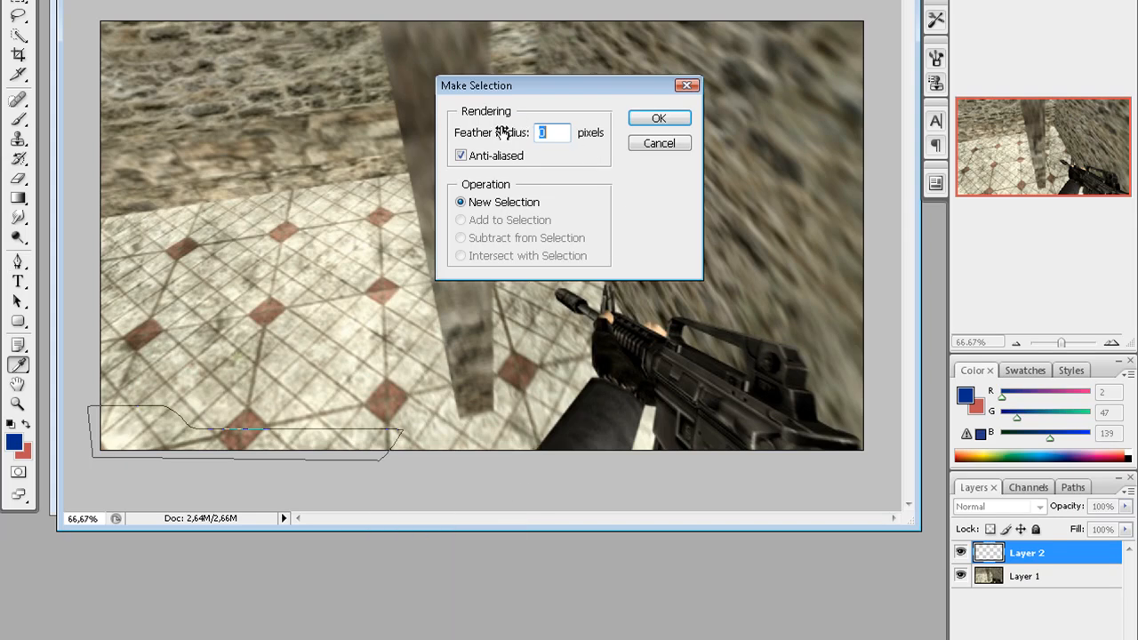
left_click(658, 117)
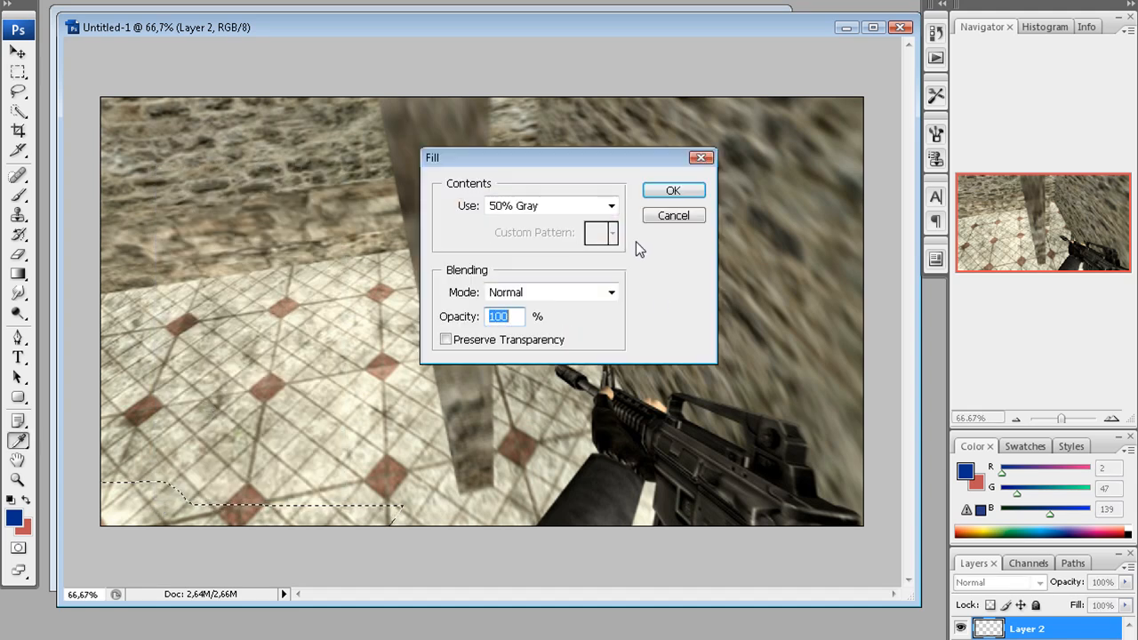
left_click(673, 190)
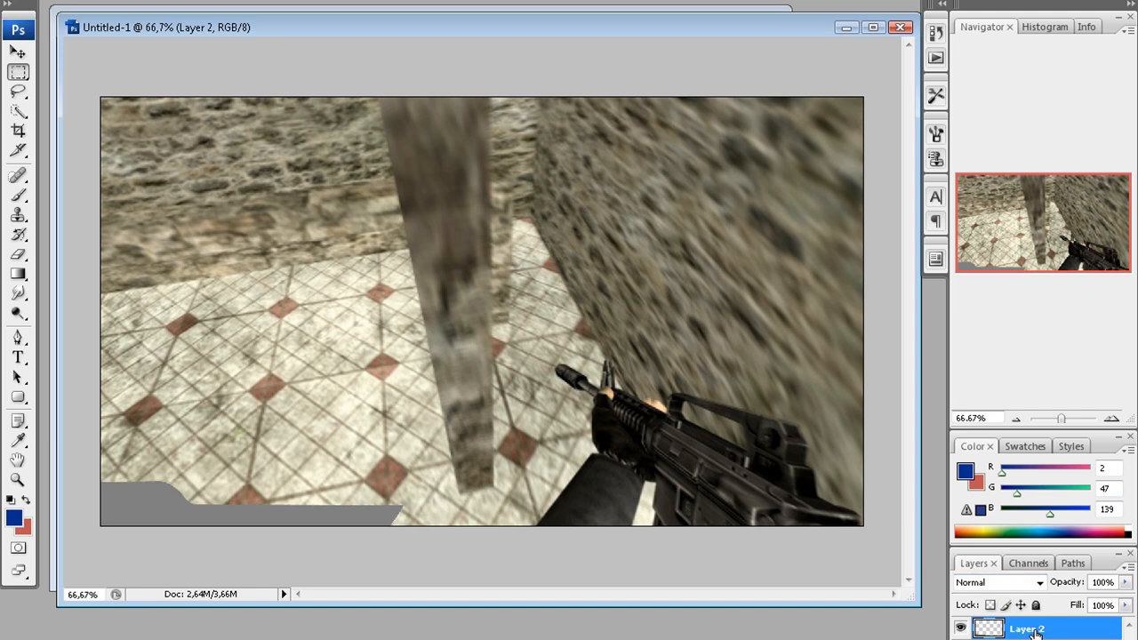
double_click(1027, 634)
type("part1")
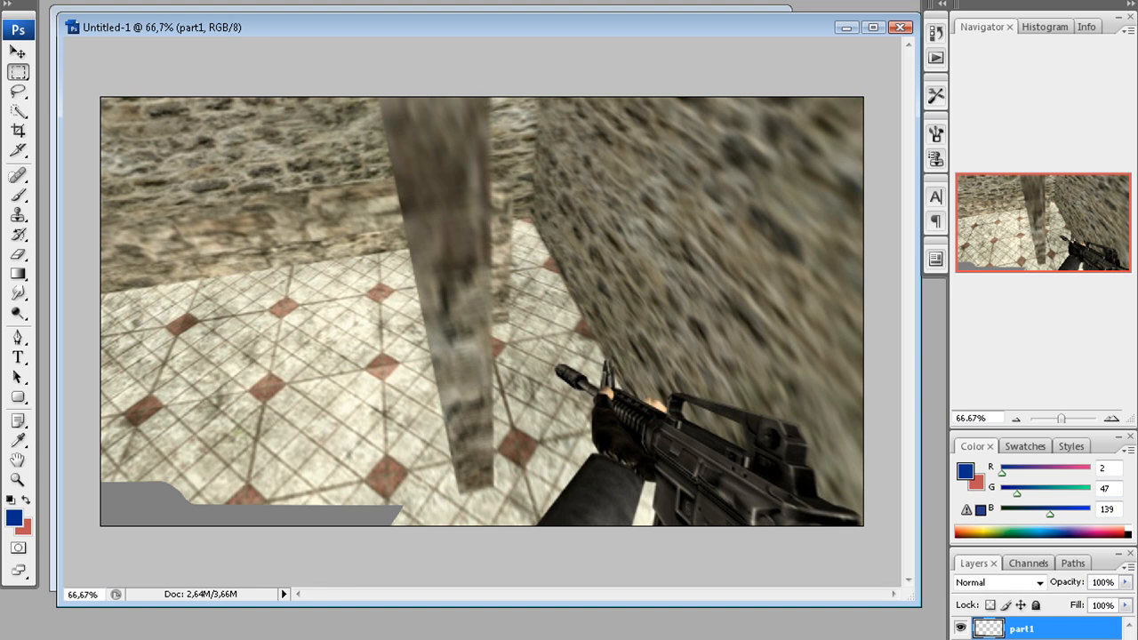
mouse_move(558, 580)
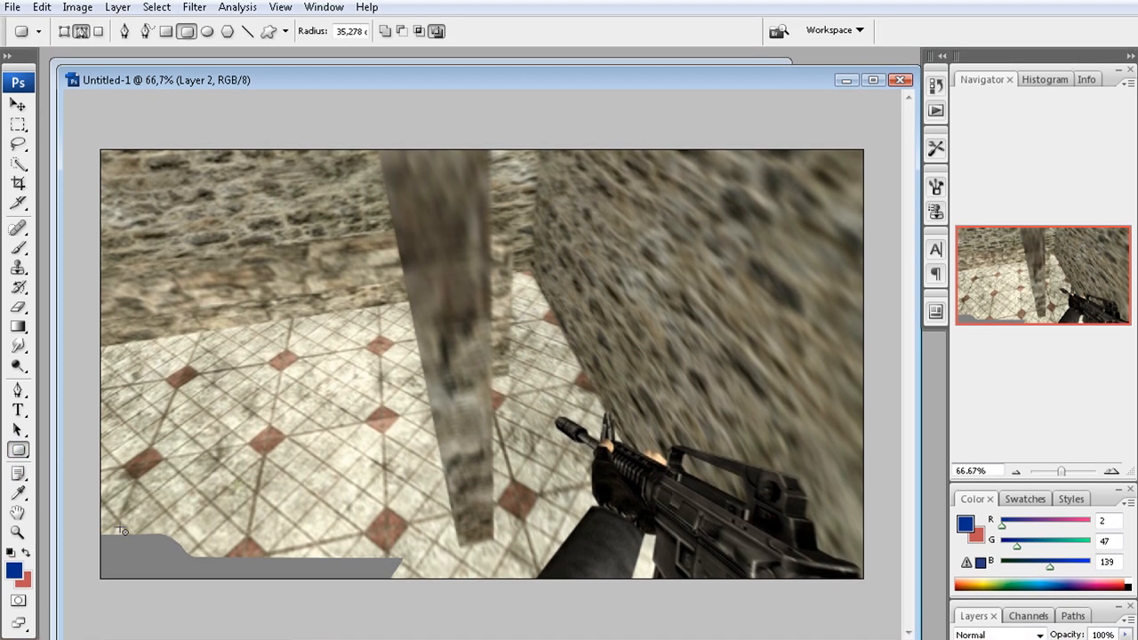
Draw a blue rounded-rectangle shape layer across the grey base and rename it part2.
left_click(67, 41)
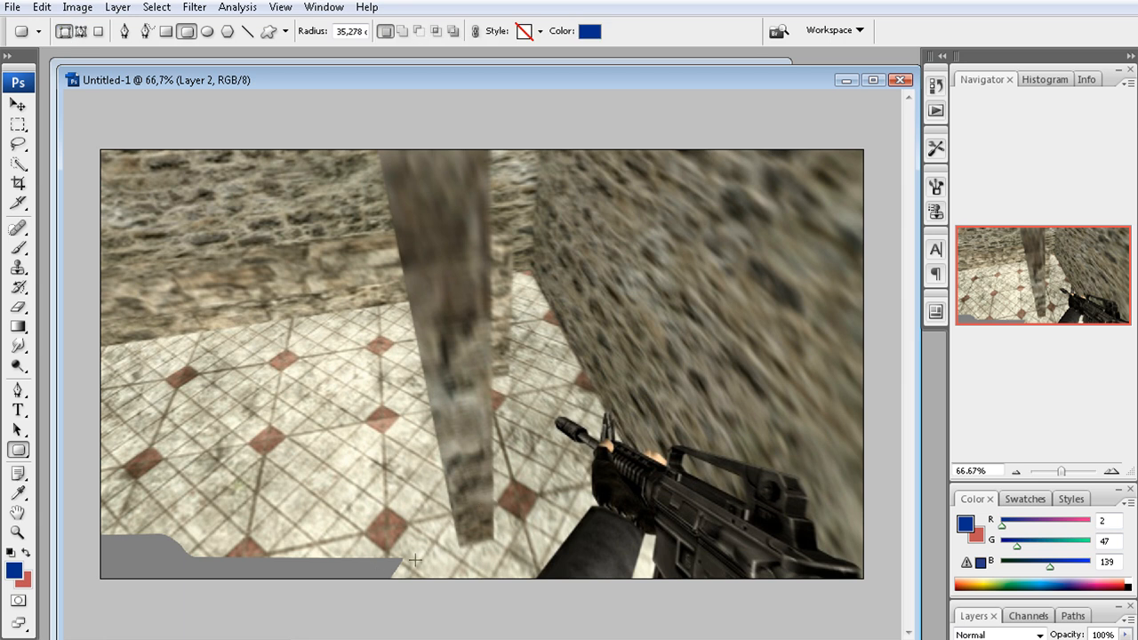
left_click_drag(200, 533, 417, 555)
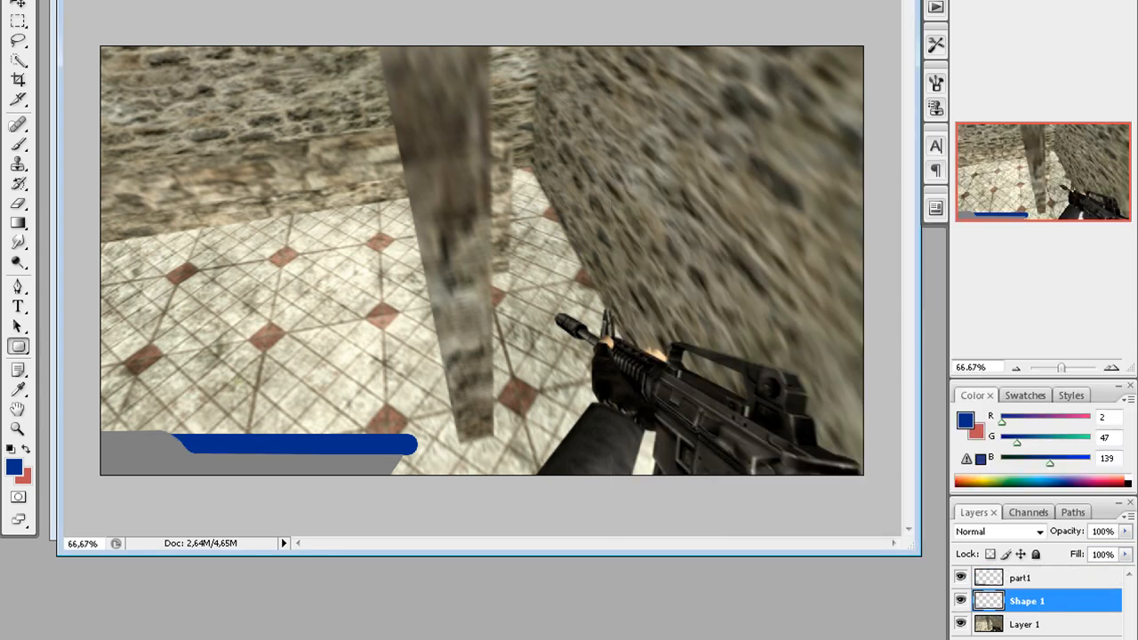
double_click(1022, 607)
type("part2")
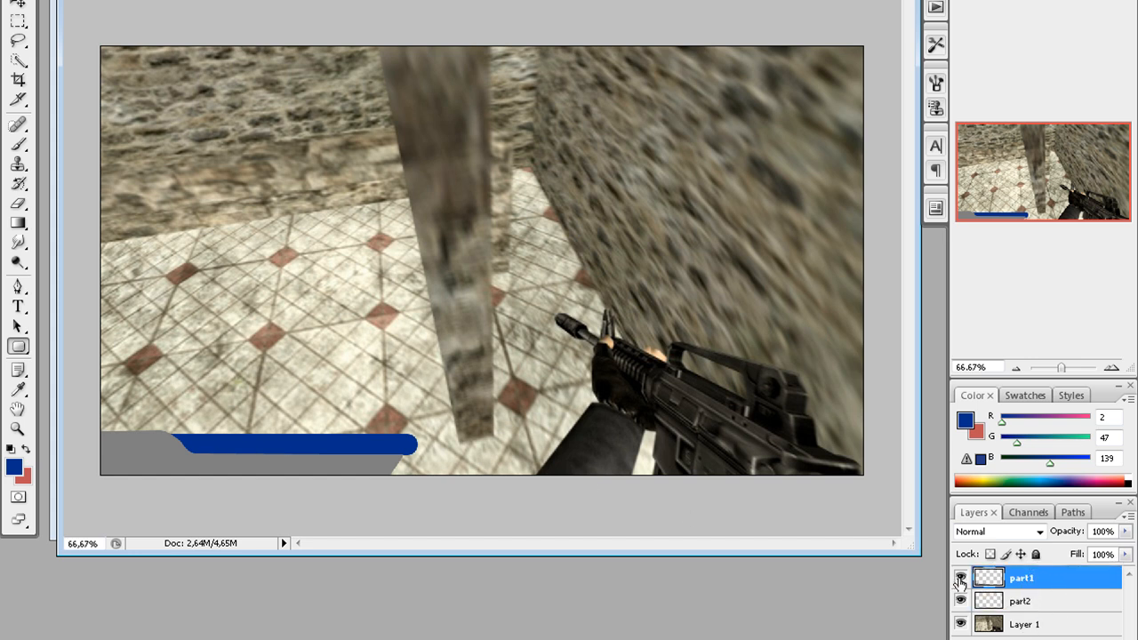
Open part1's gradient overlay and recolour its stops to mid and light grey.
right_click(1022, 578)
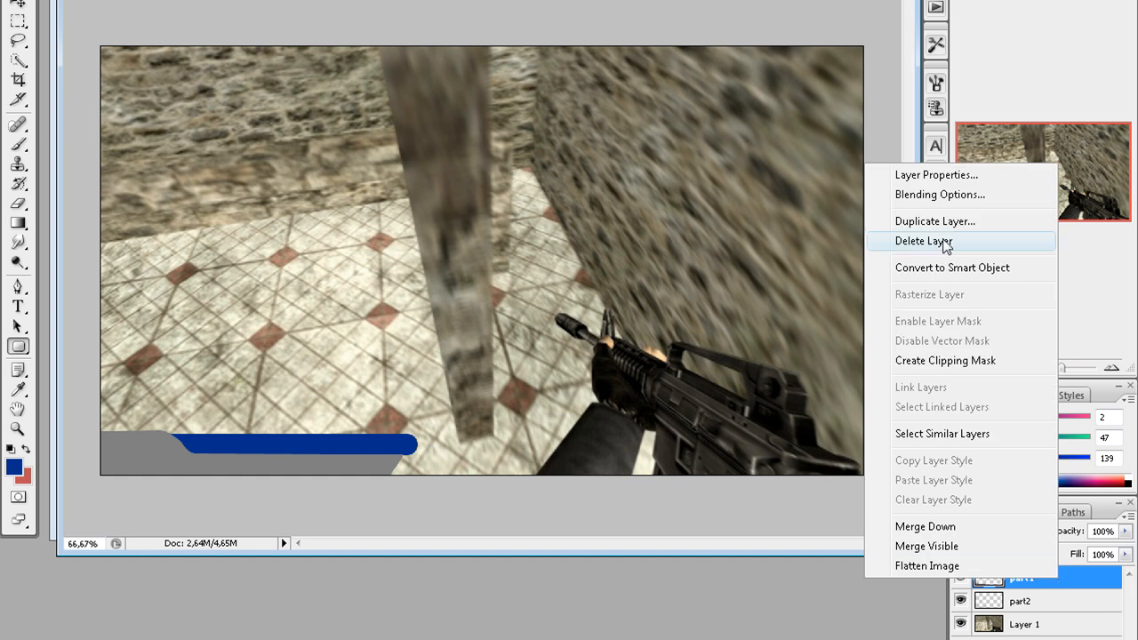
left_click(940, 193)
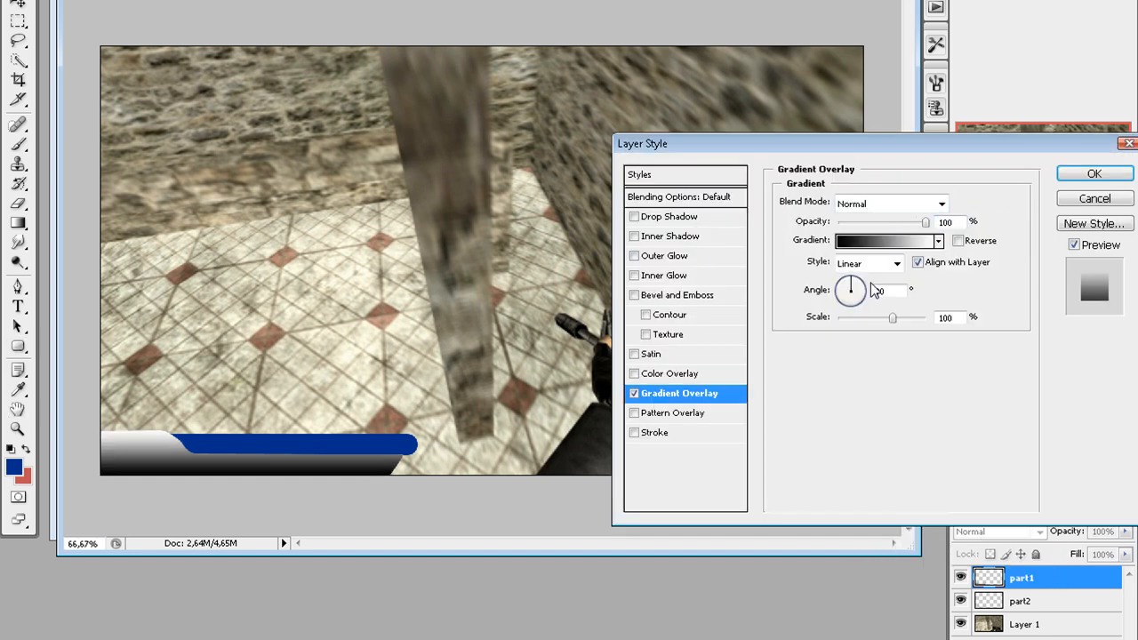
left_click(885, 241)
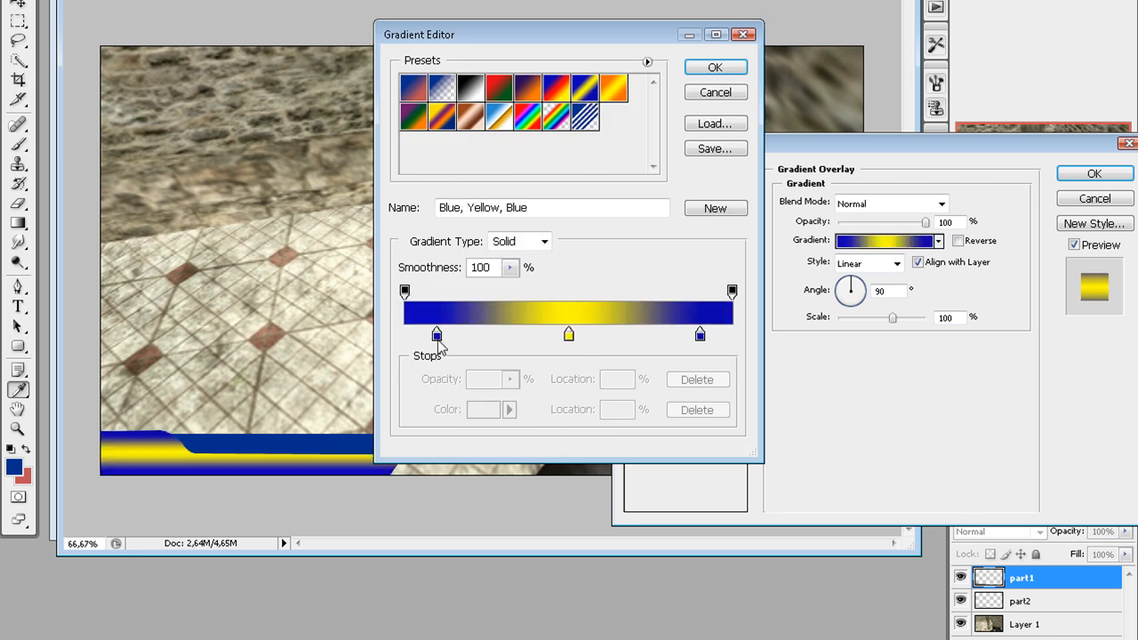
left_click_drag(437, 335, 731, 335)
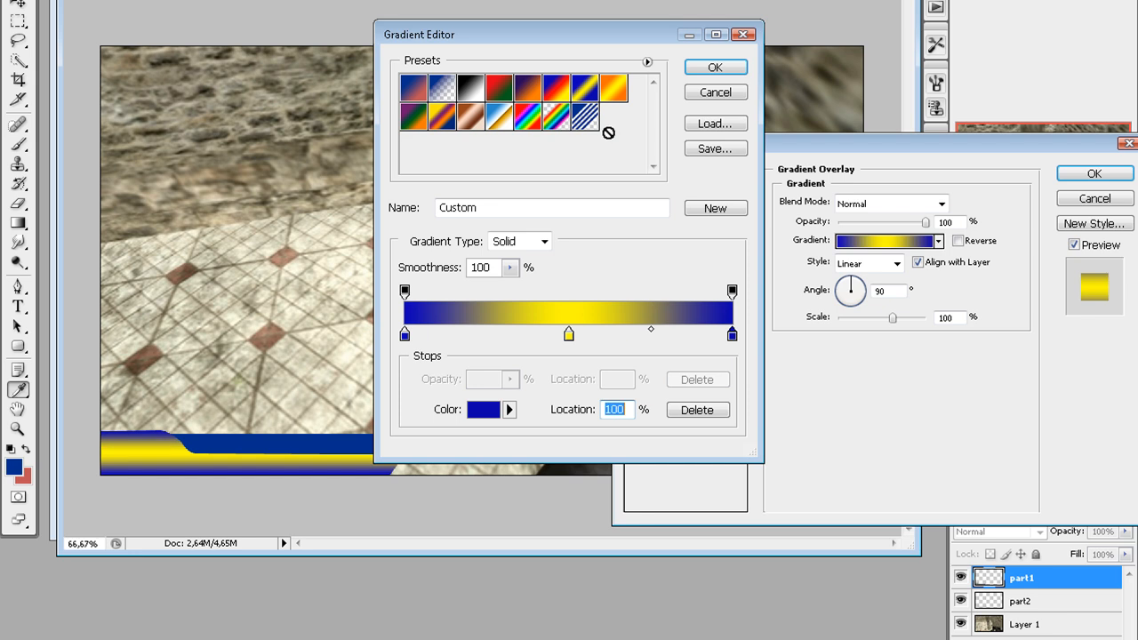
mouse_move(733, 346)
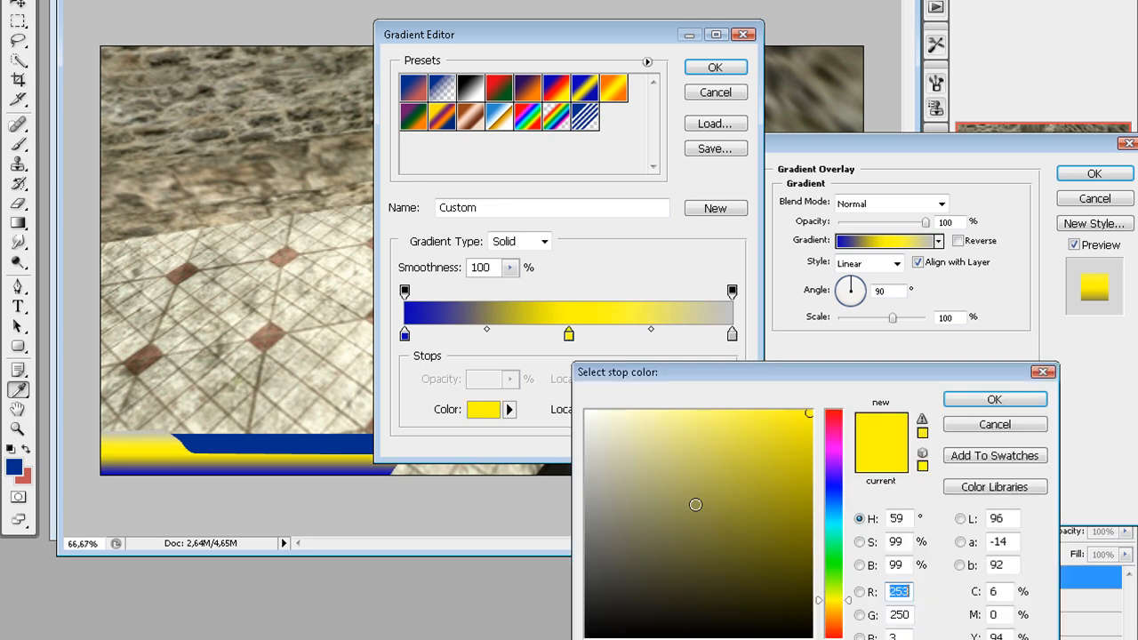
left_click(581, 529)
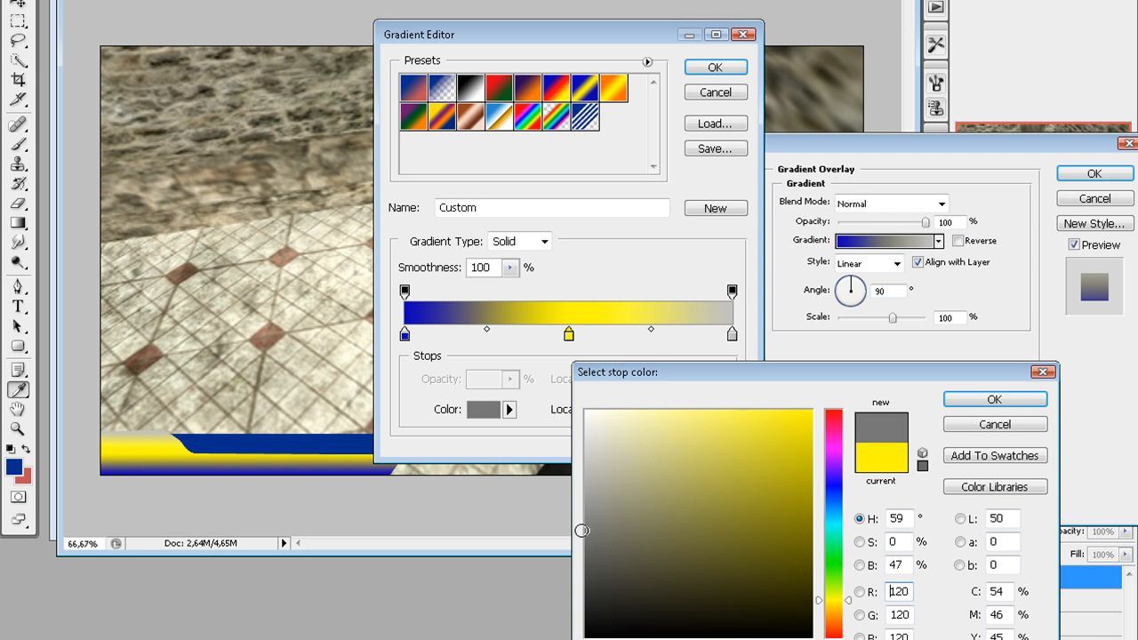
left_click(995, 399)
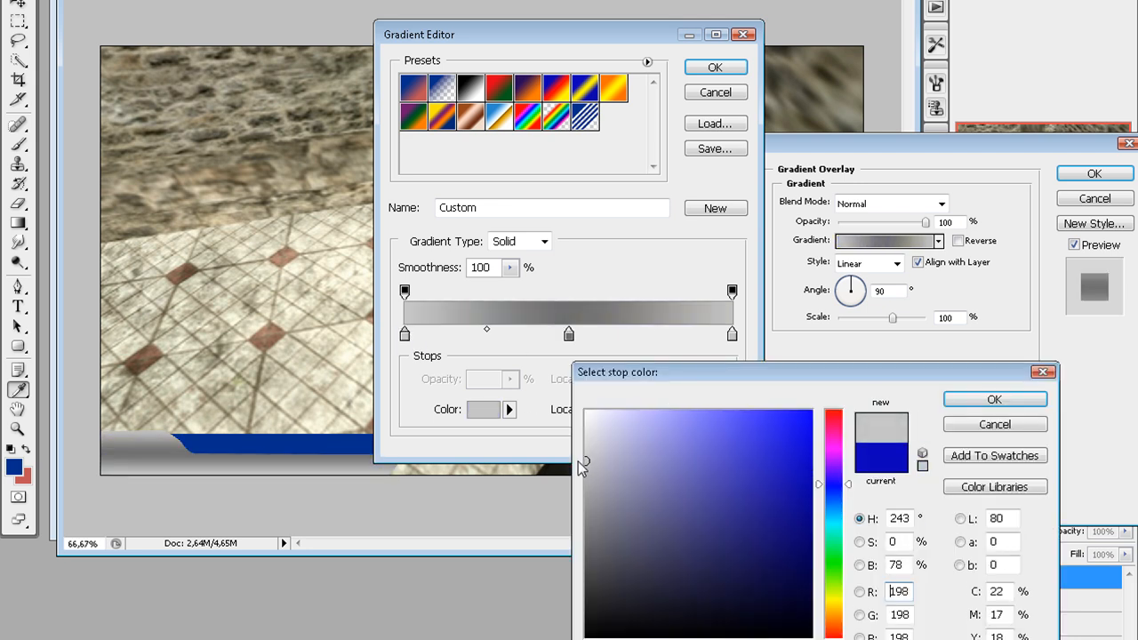
left_click(591, 440)
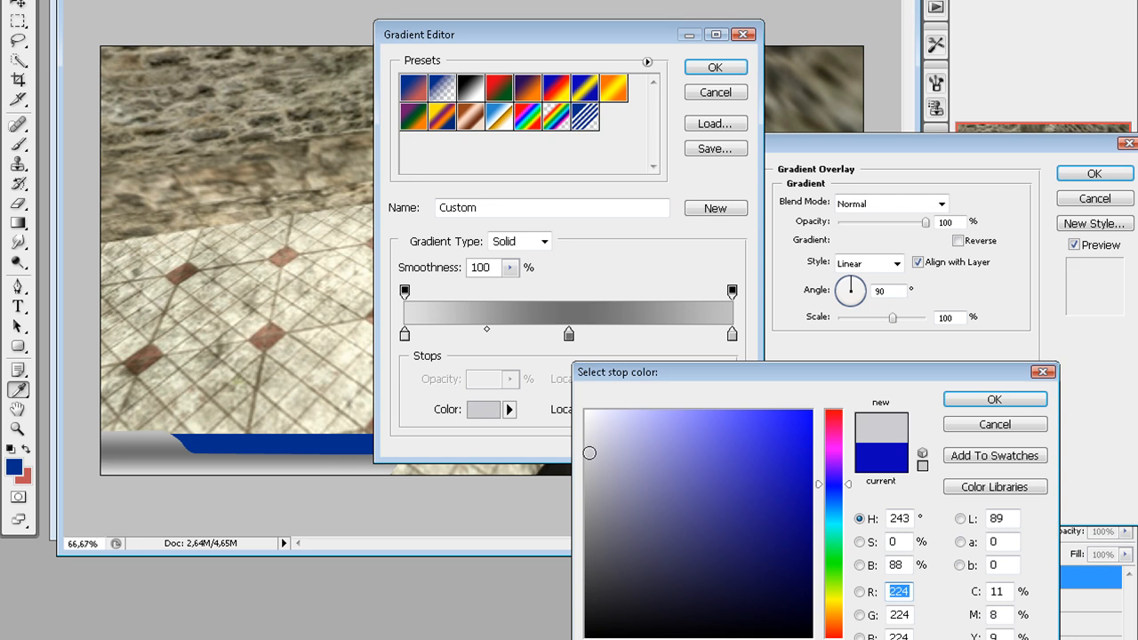
left_click(994, 400)
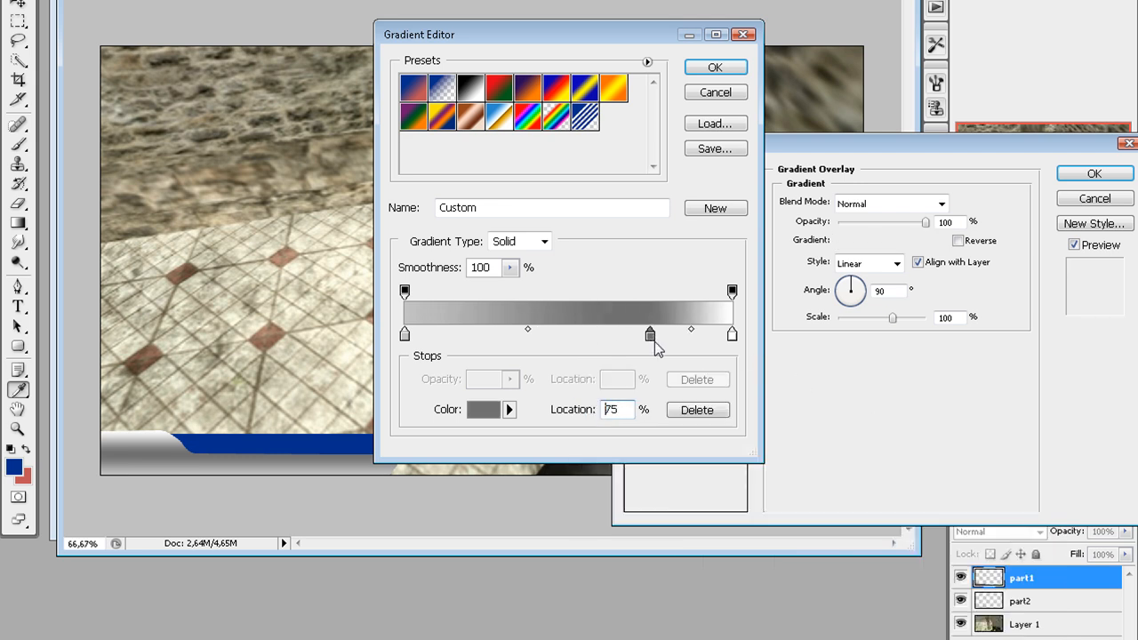
Move the dark grey stop to 71% and add a light grey stop at 15%.
left_click_drag(650, 333, 656, 334)
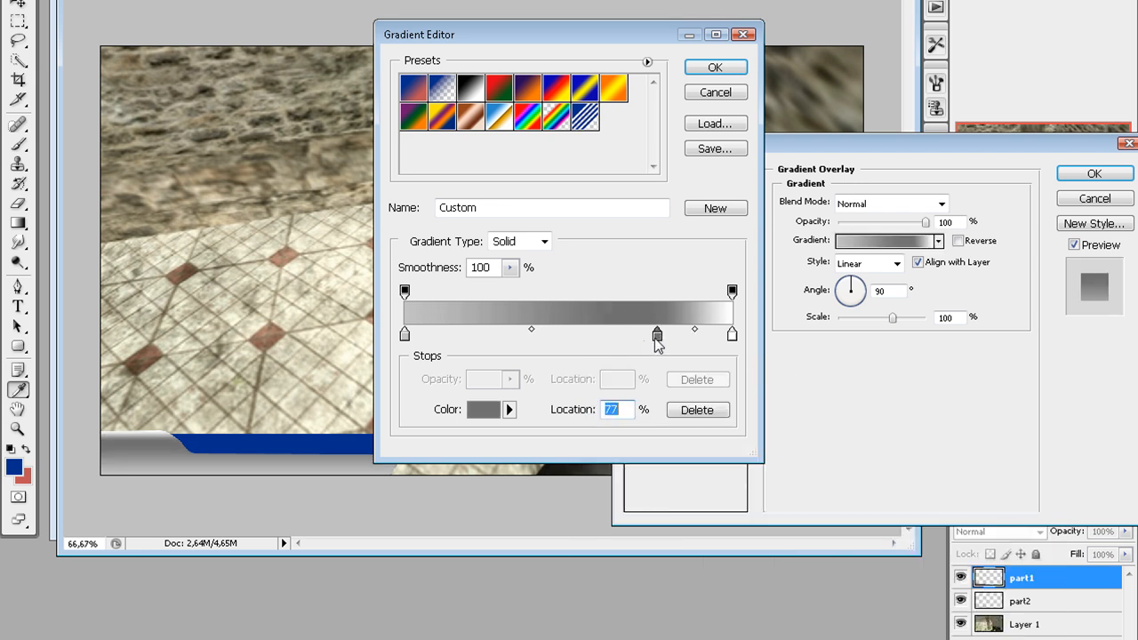
left_click_drag(657, 332, 636, 332)
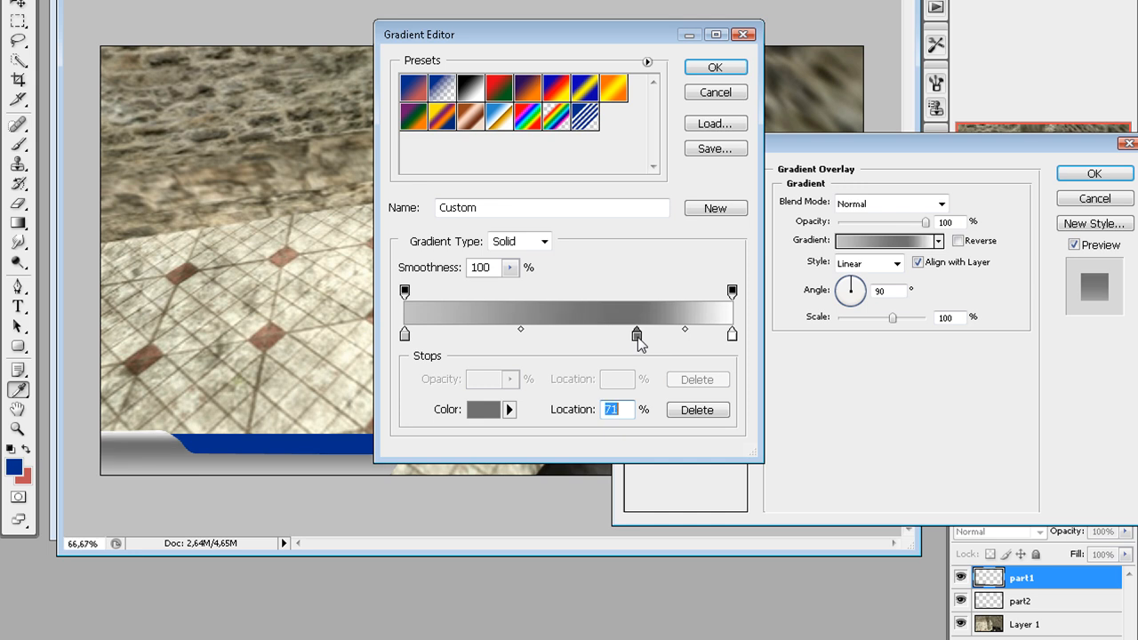
left_click_drag(636, 334, 456, 334)
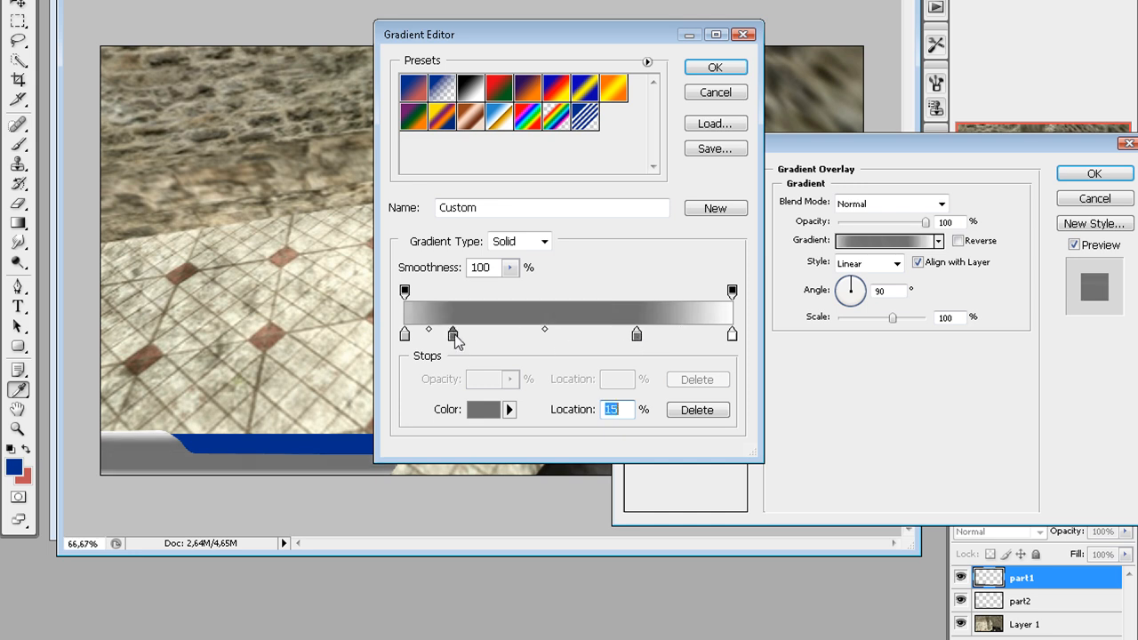
left_click(481, 410)
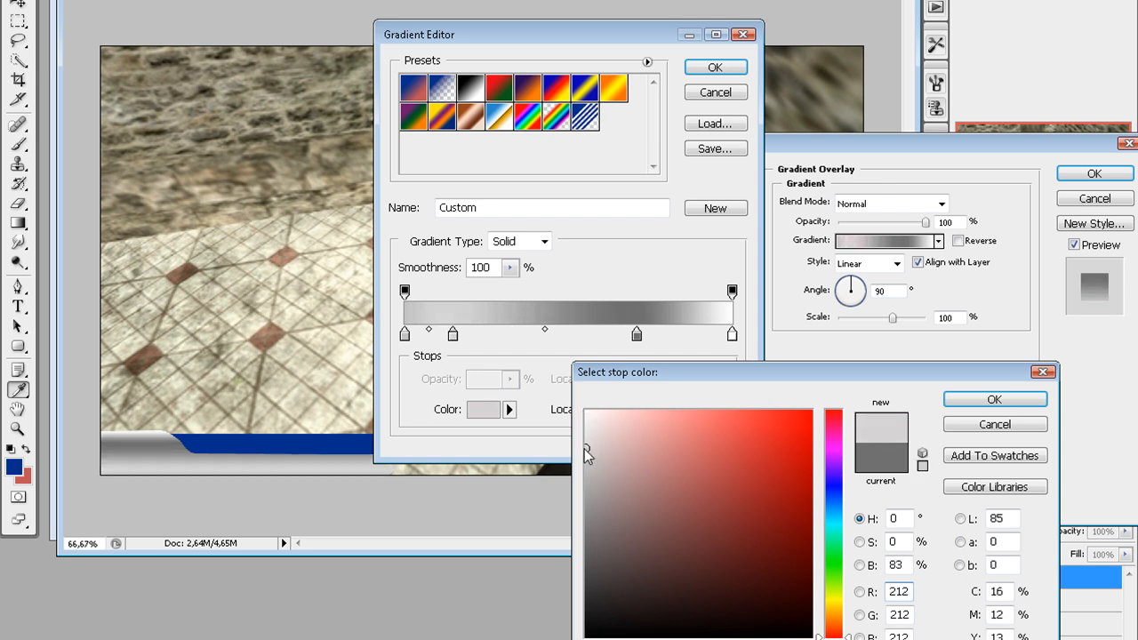
left_click(993, 399)
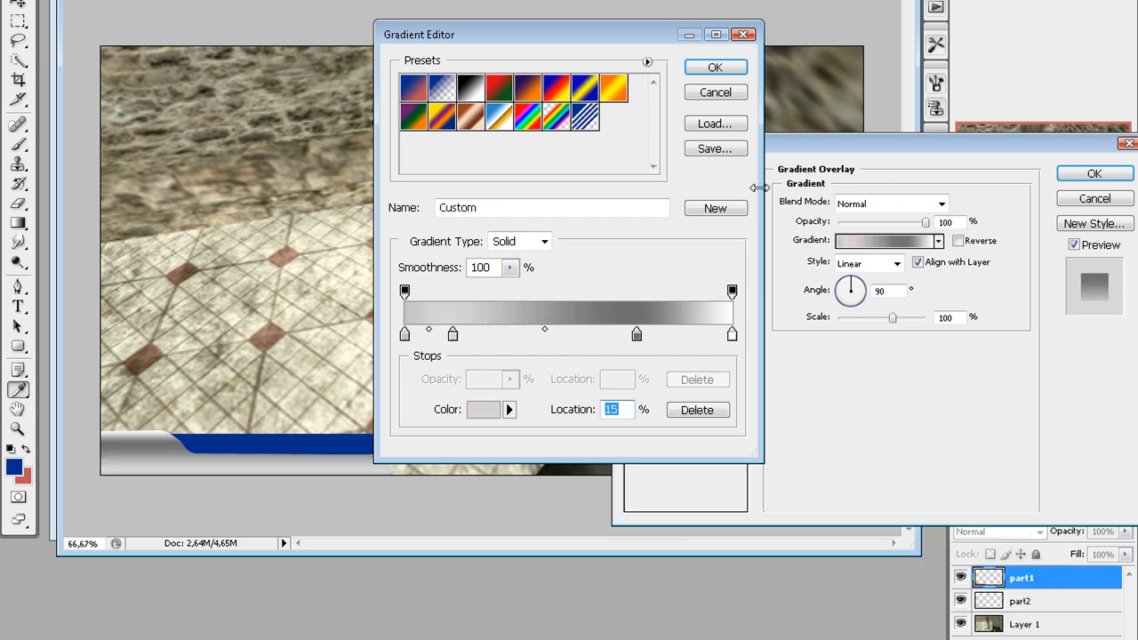
left_click(714, 66)
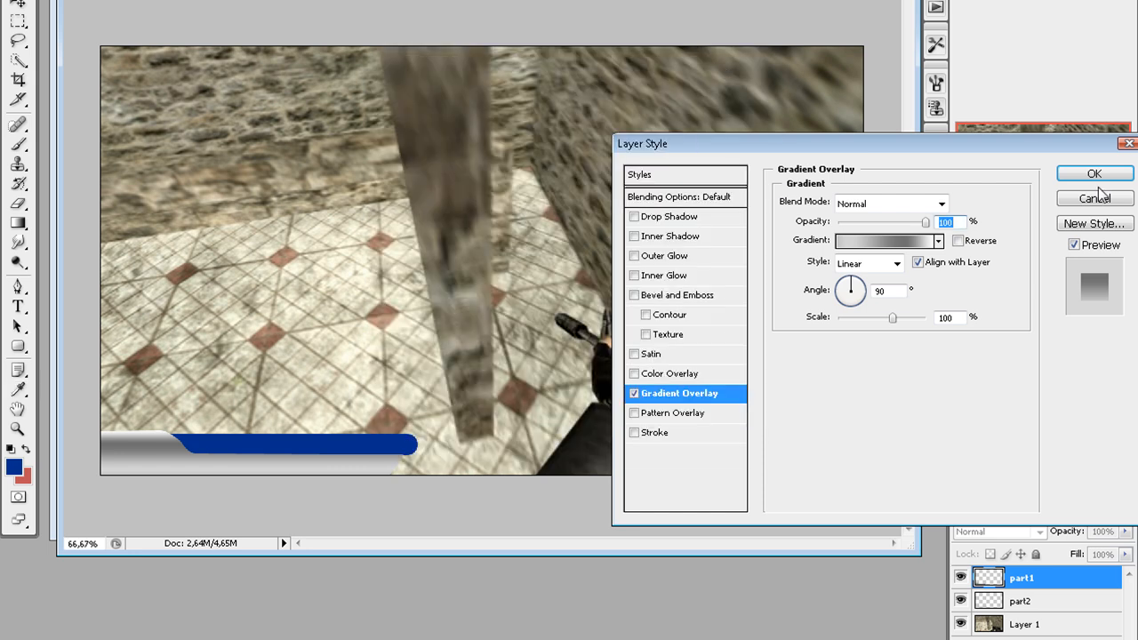
Apply part1's gradient style, then give part2 a white Overlay-mode inner shadow.
left_click(1093, 173)
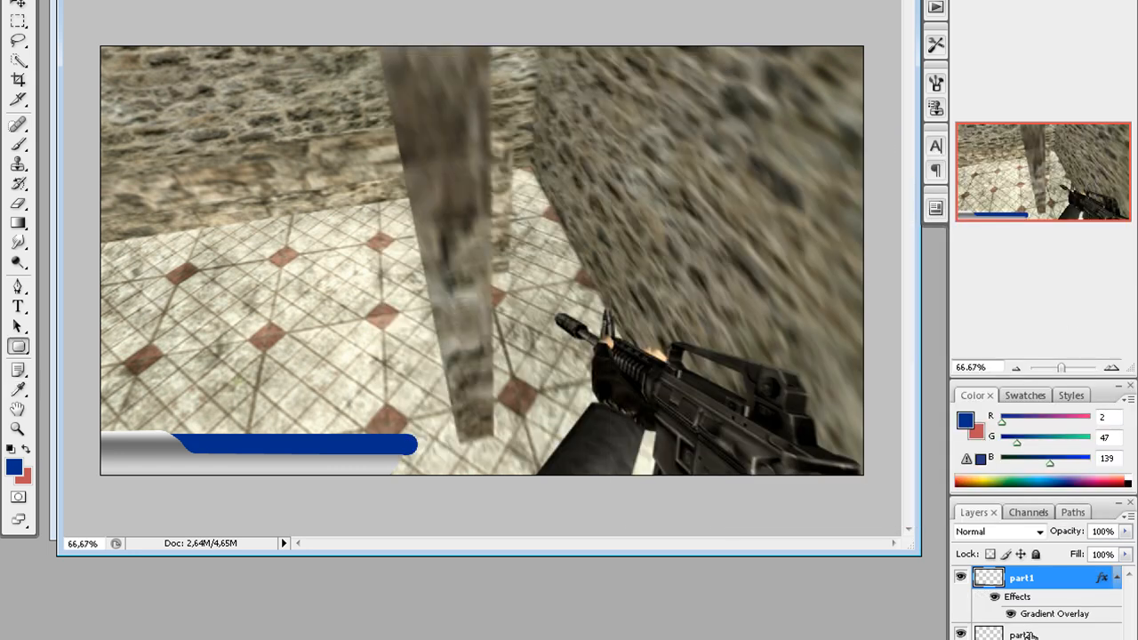
right_click(1022, 577)
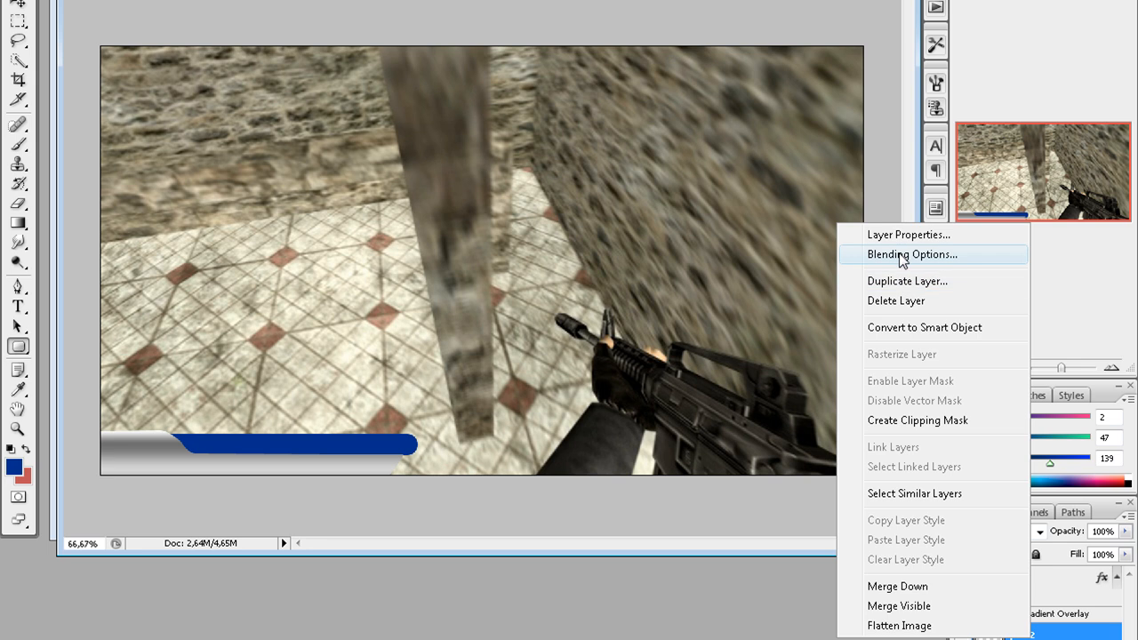
left_click(911, 254)
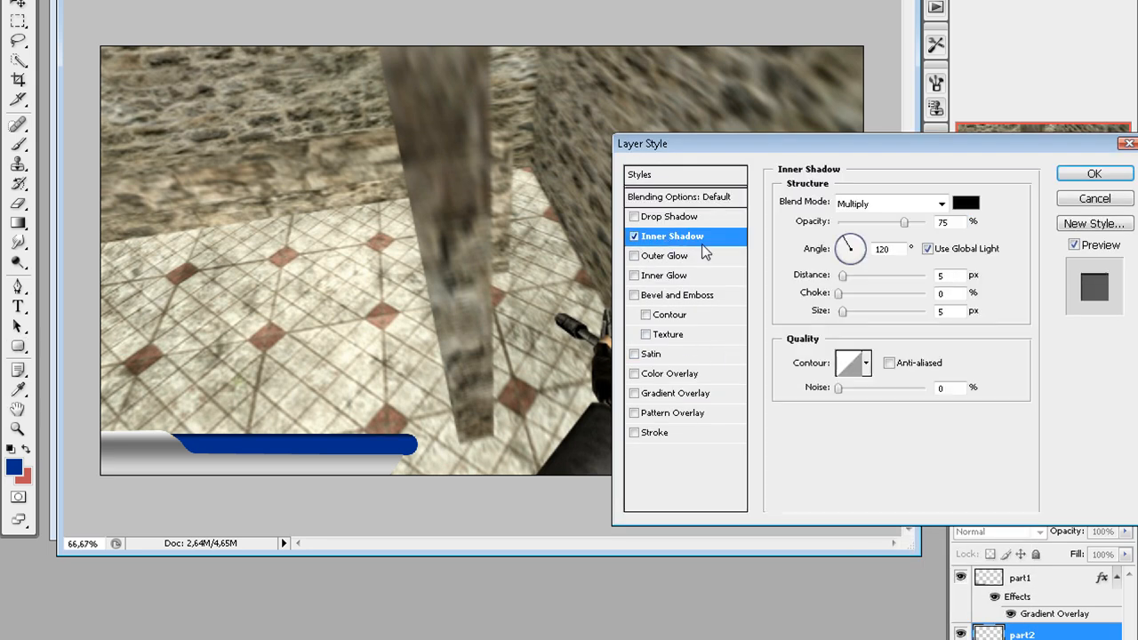
left_click(965, 203)
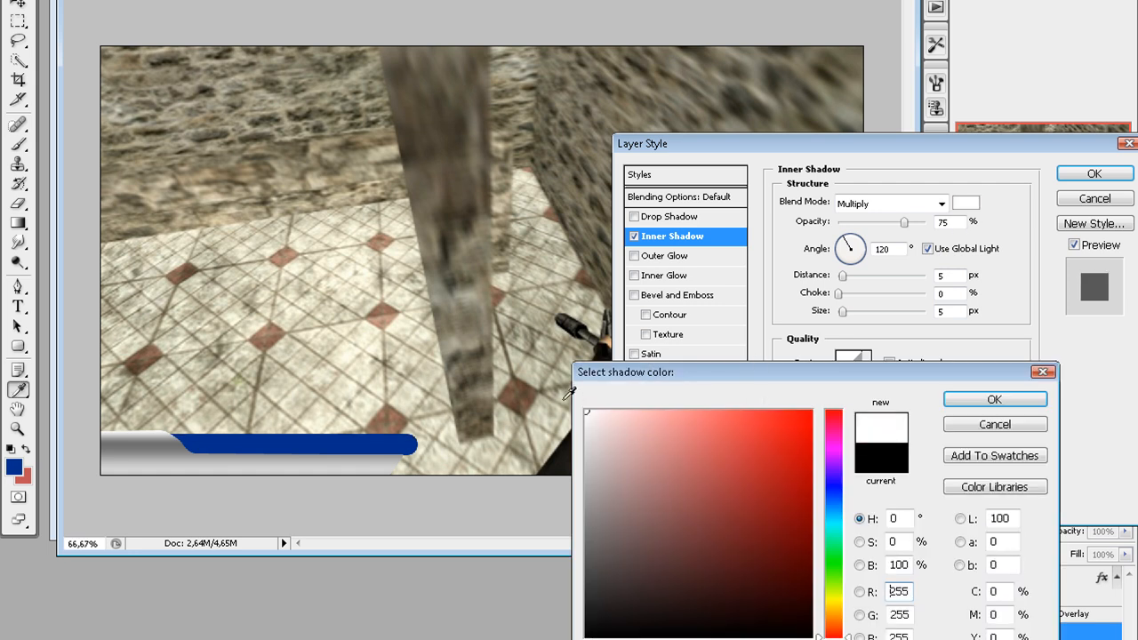
left_click(994, 399)
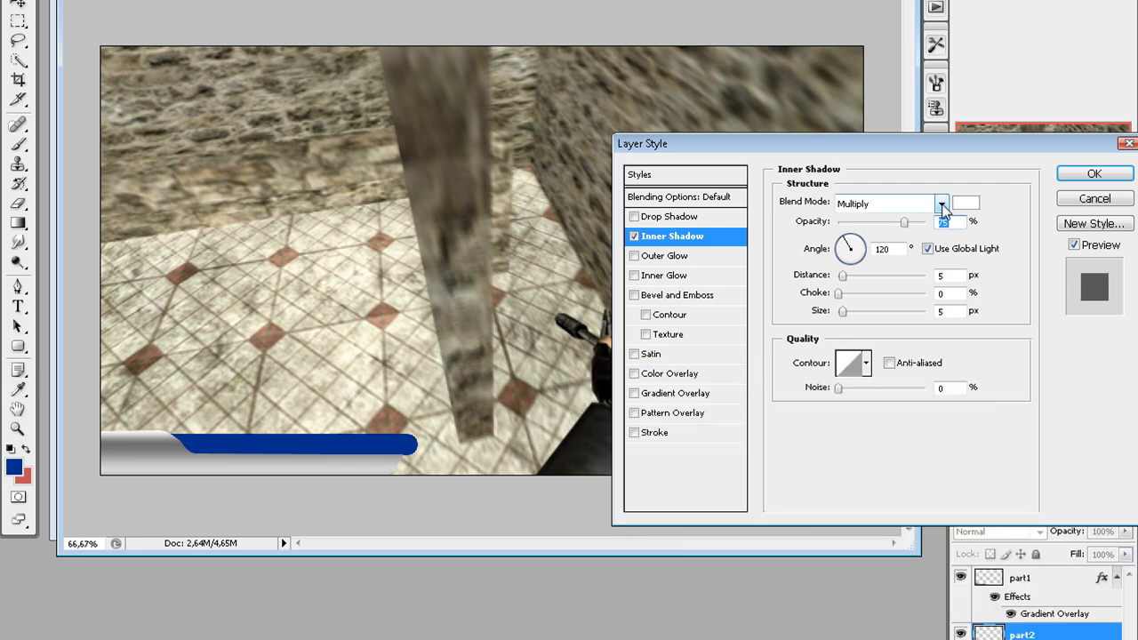
left_click(940, 203)
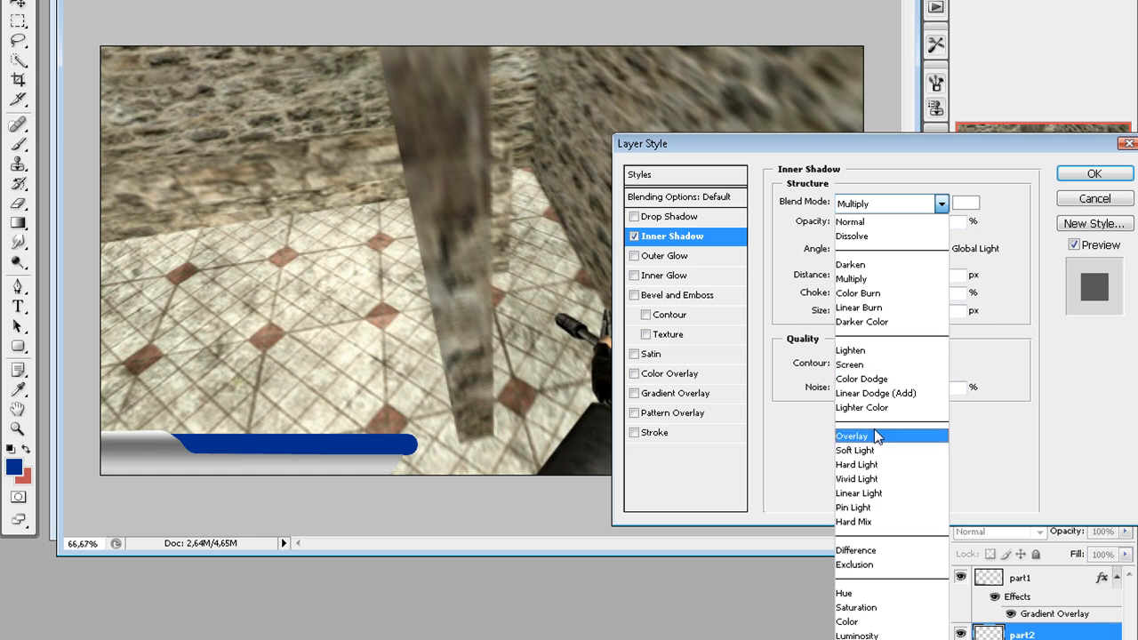
left_click(852, 435)
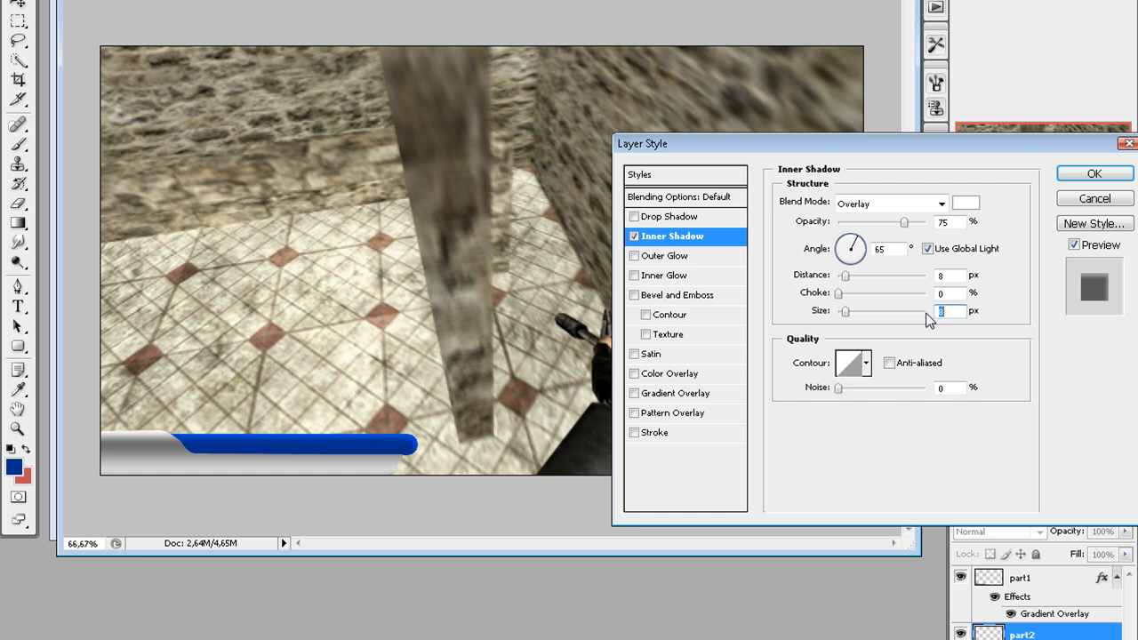
mouse_move(928, 320)
type("9")
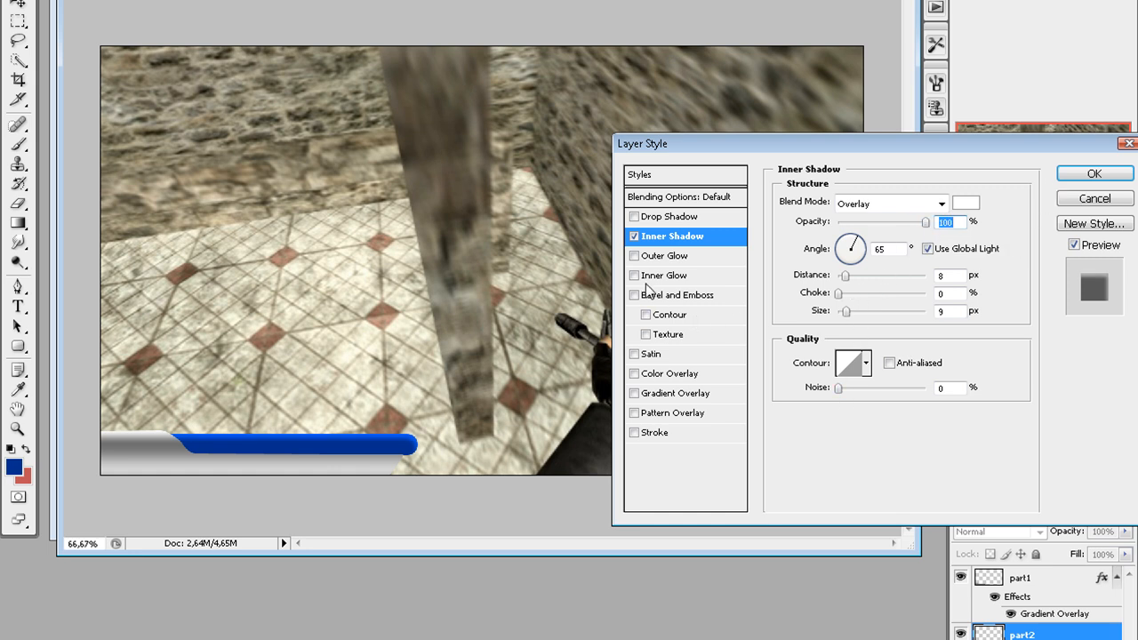
Add a deep blue 21 px outer glow at 100% opacity to part2 and apply.
left_click(634, 256)
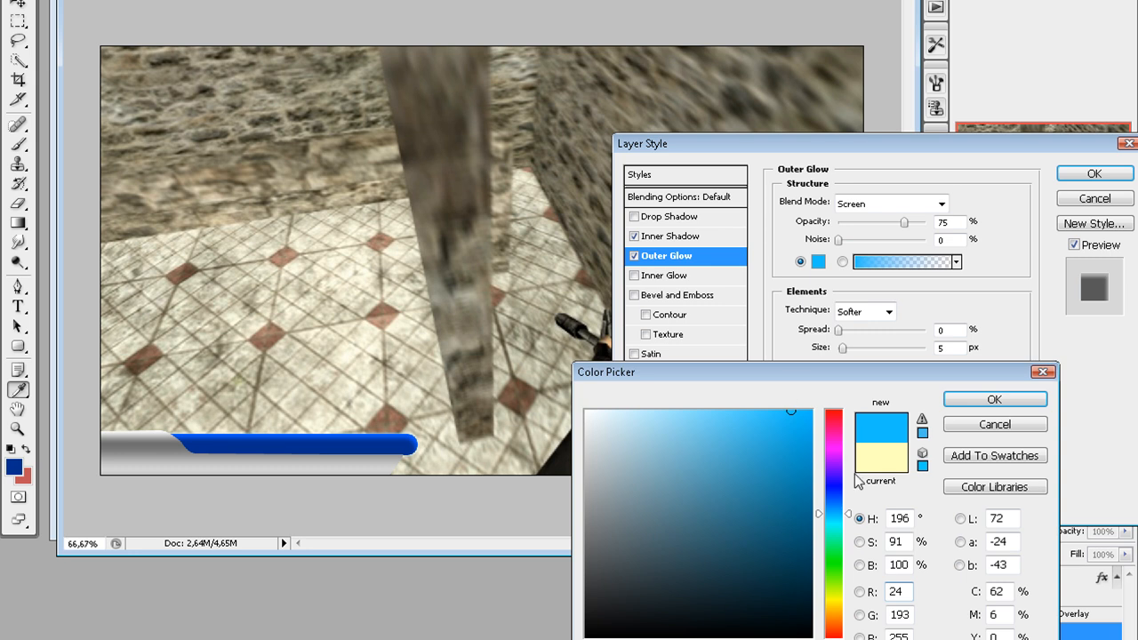
left_click(752, 415)
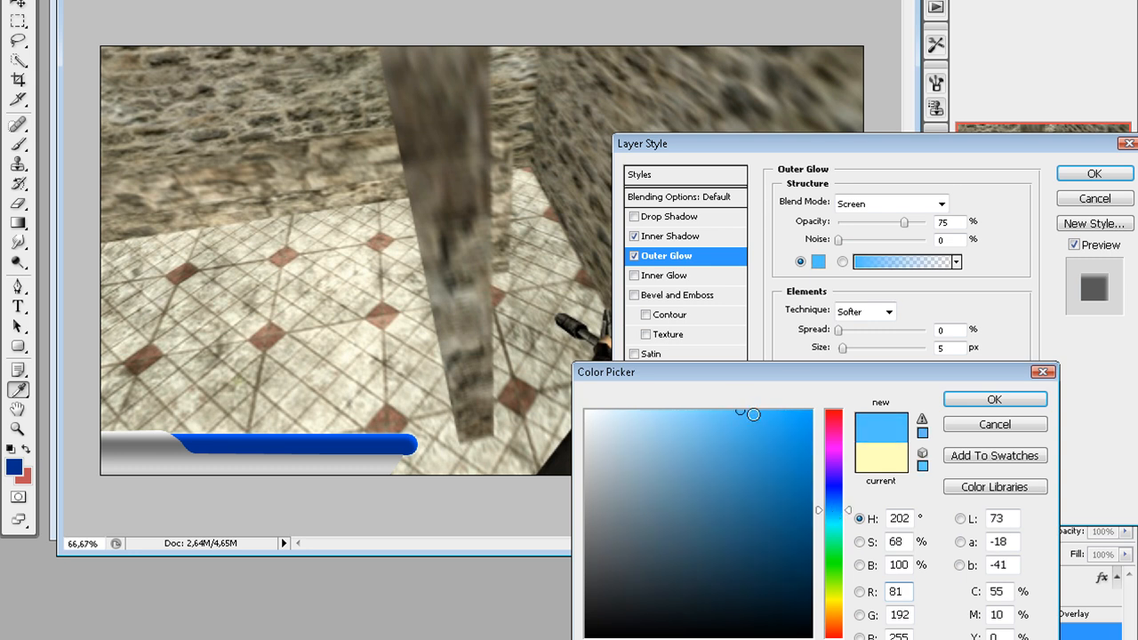
left_click(993, 399)
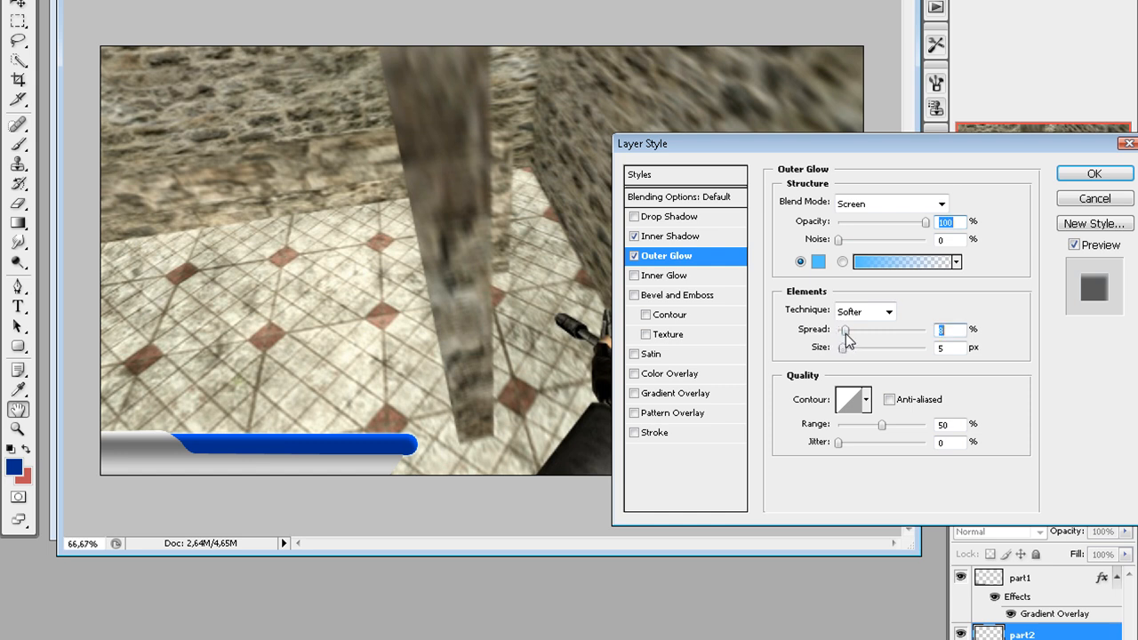
left_click_drag(846, 330, 838, 330)
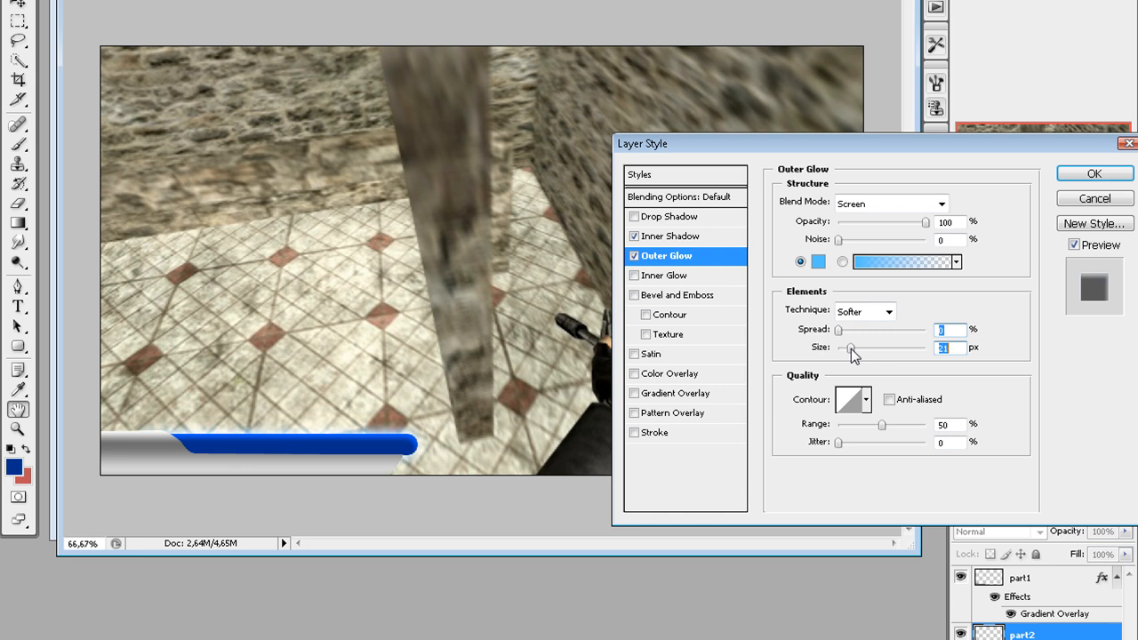
left_click(817, 262)
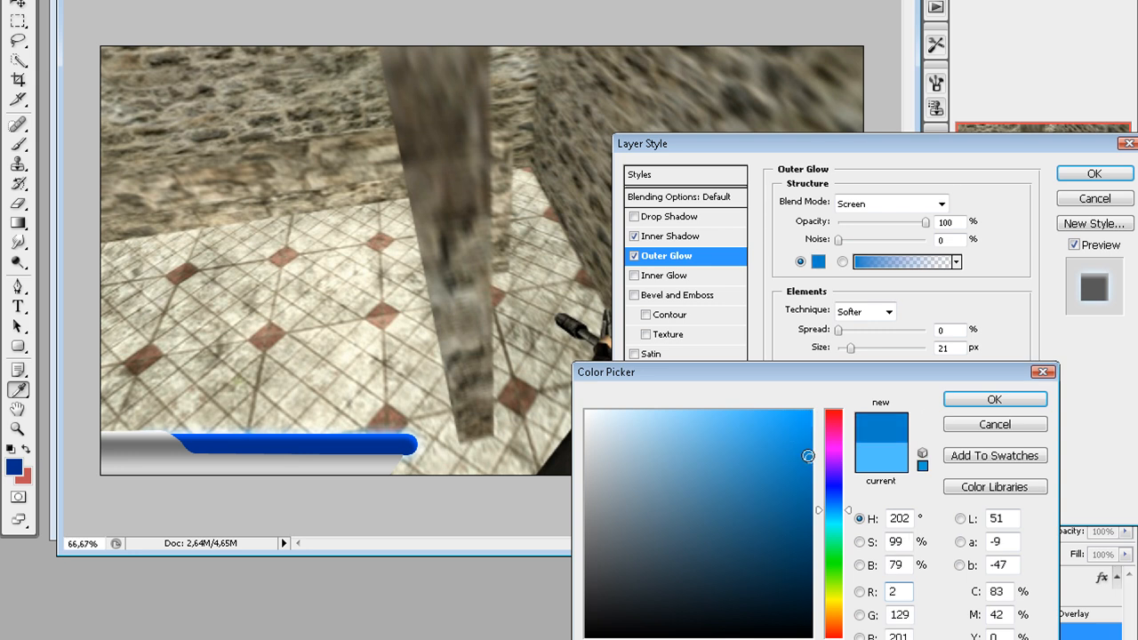
left_click(995, 400)
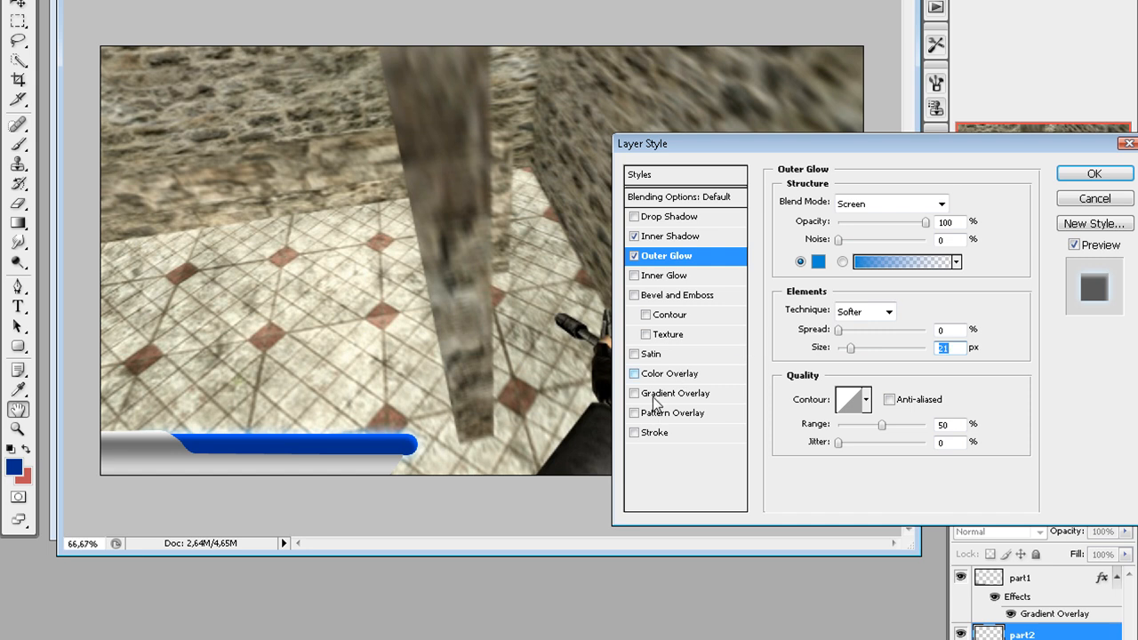
left_click(1094, 174)
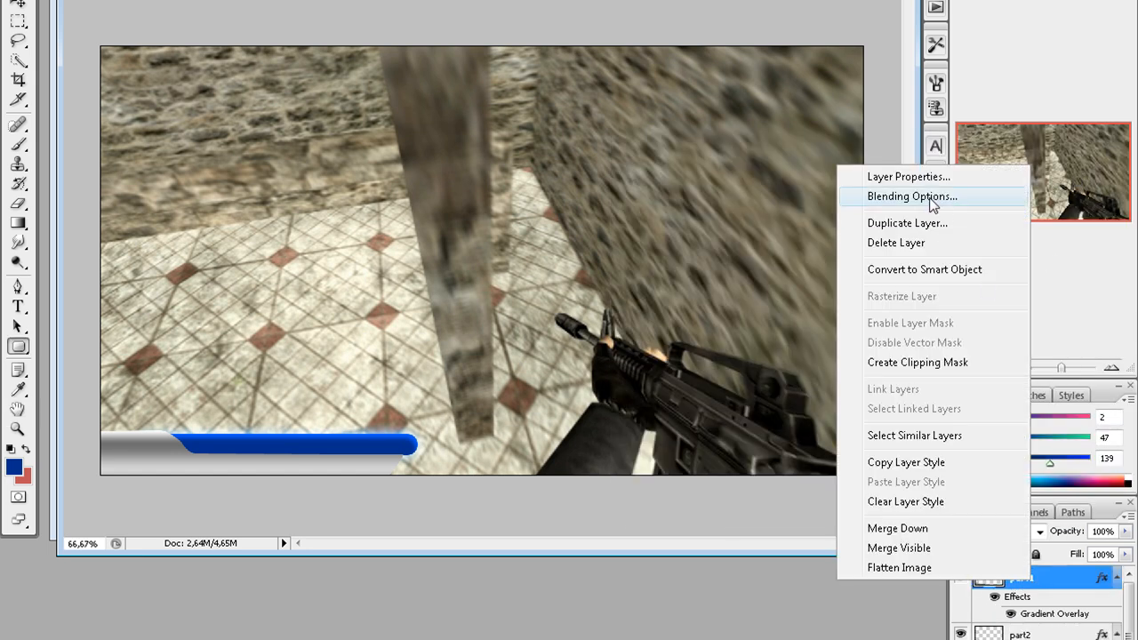
Give part1 a bright blue outer glow at 100% opacity and 16 px size.
left_click(911, 196)
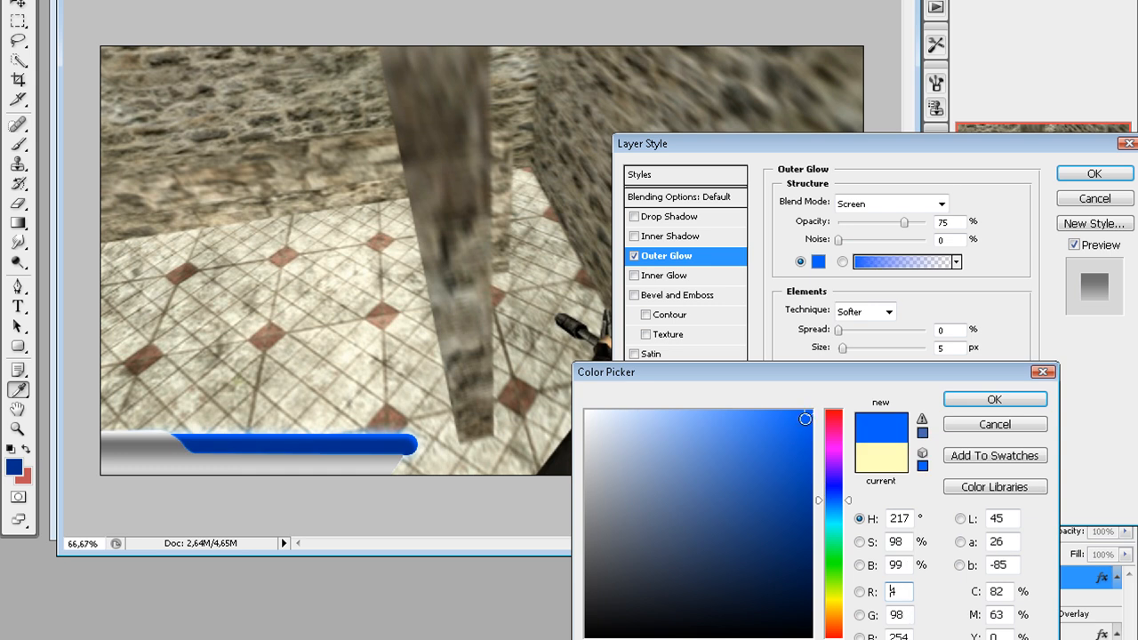
left_click(994, 399)
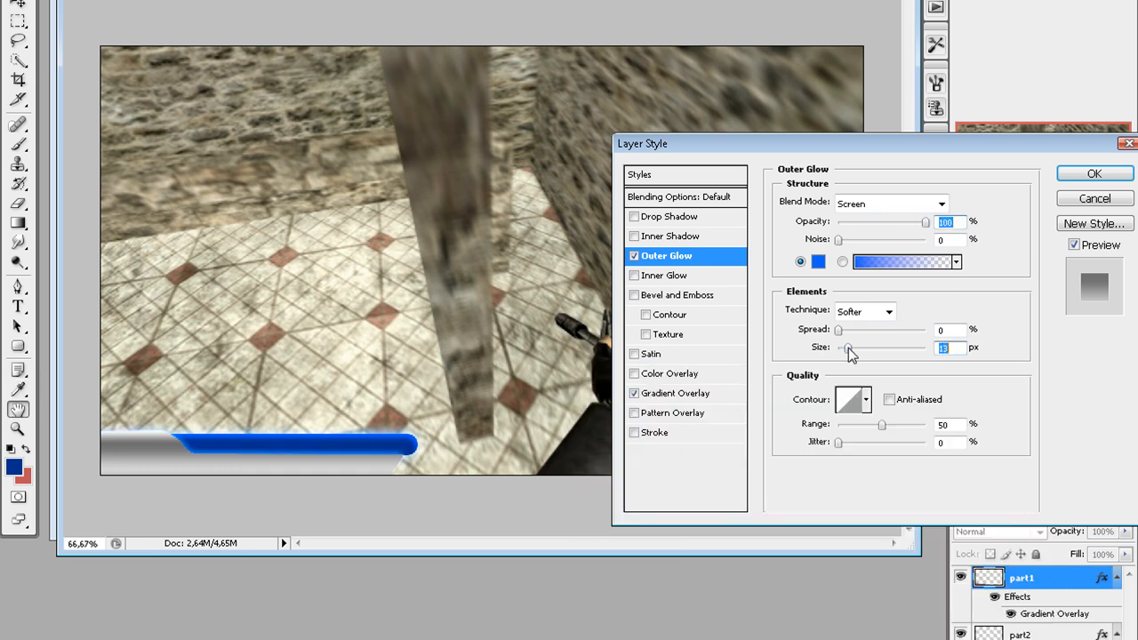
left_click_drag(847, 346, 862, 347)
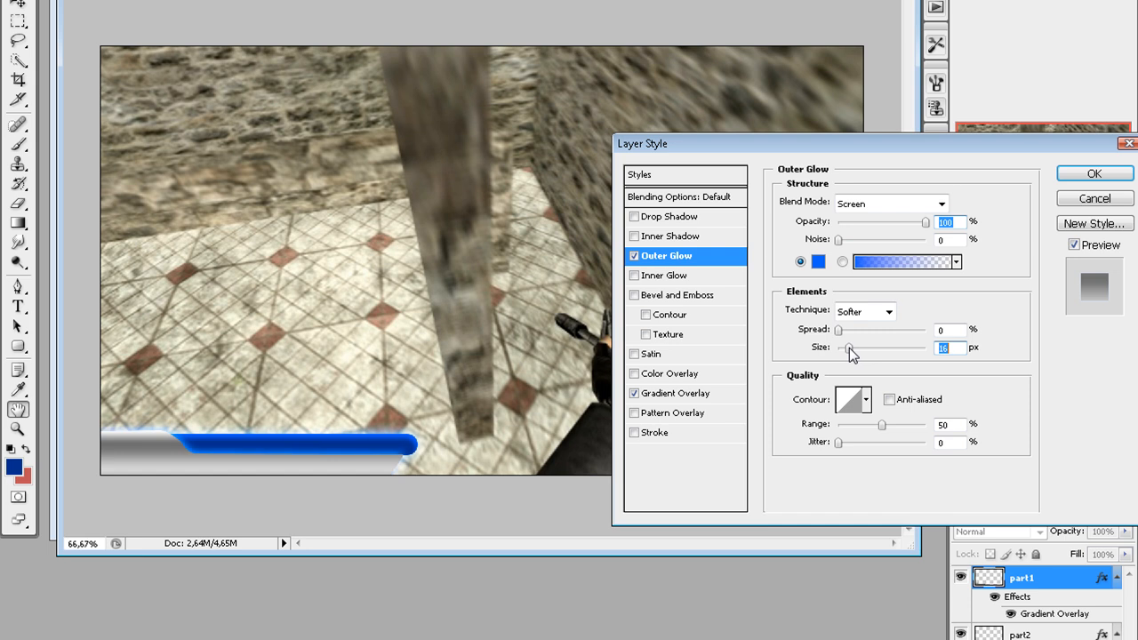
left_click(1094, 173)
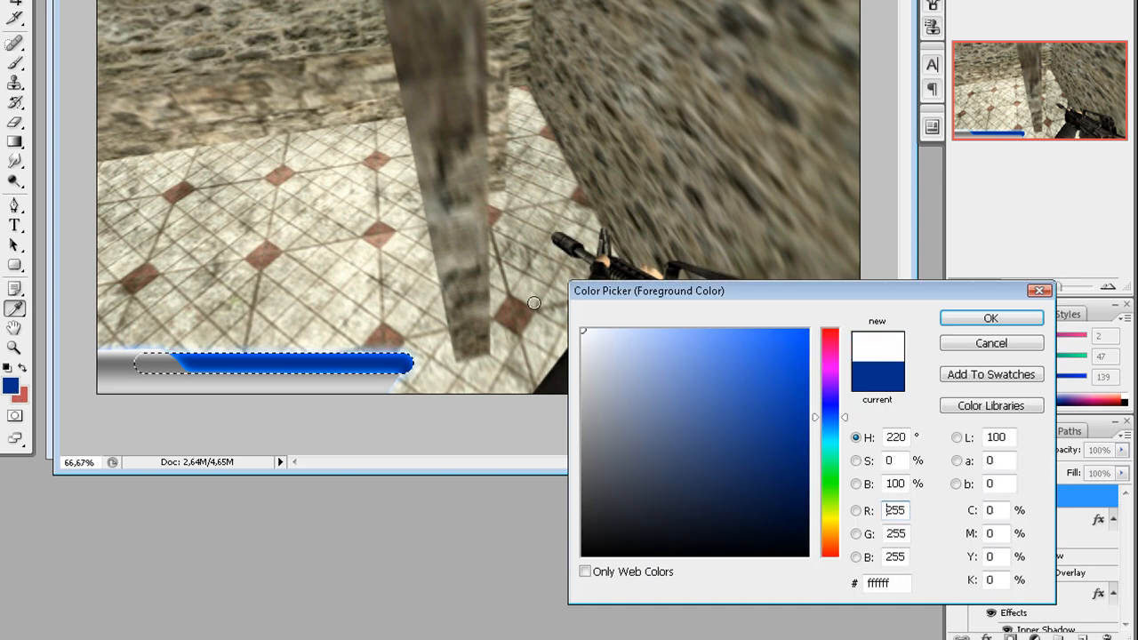
Set the foreground colour to white for painting the bar texture.
left_click(991, 318)
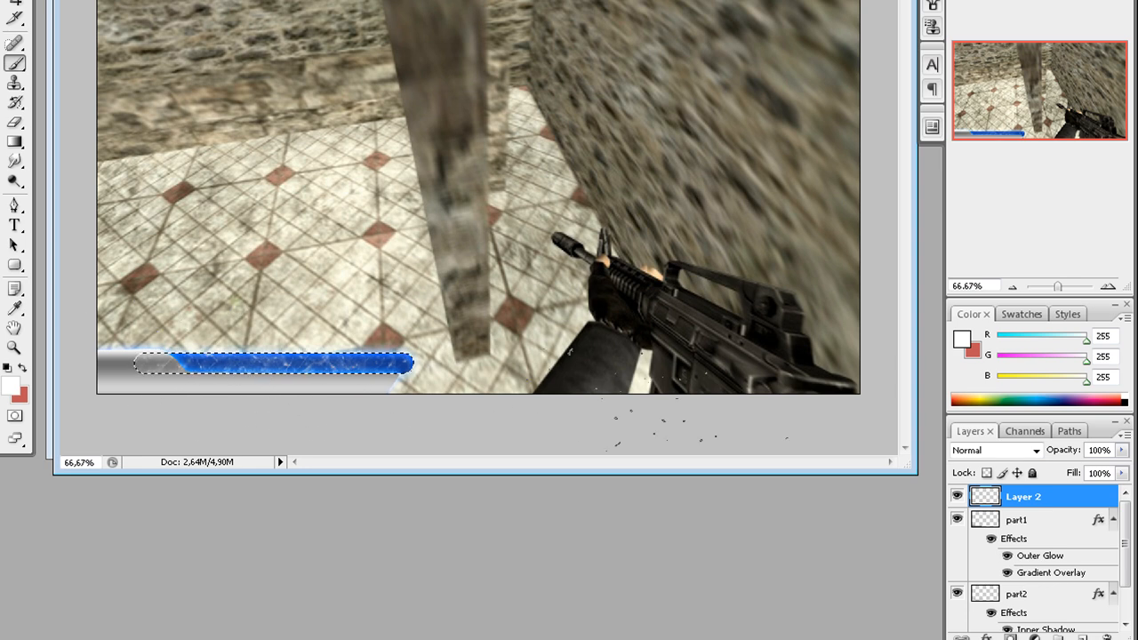
Try Overlay blending on Layer 2, then settle on Screen mode.
left_click(993, 450)
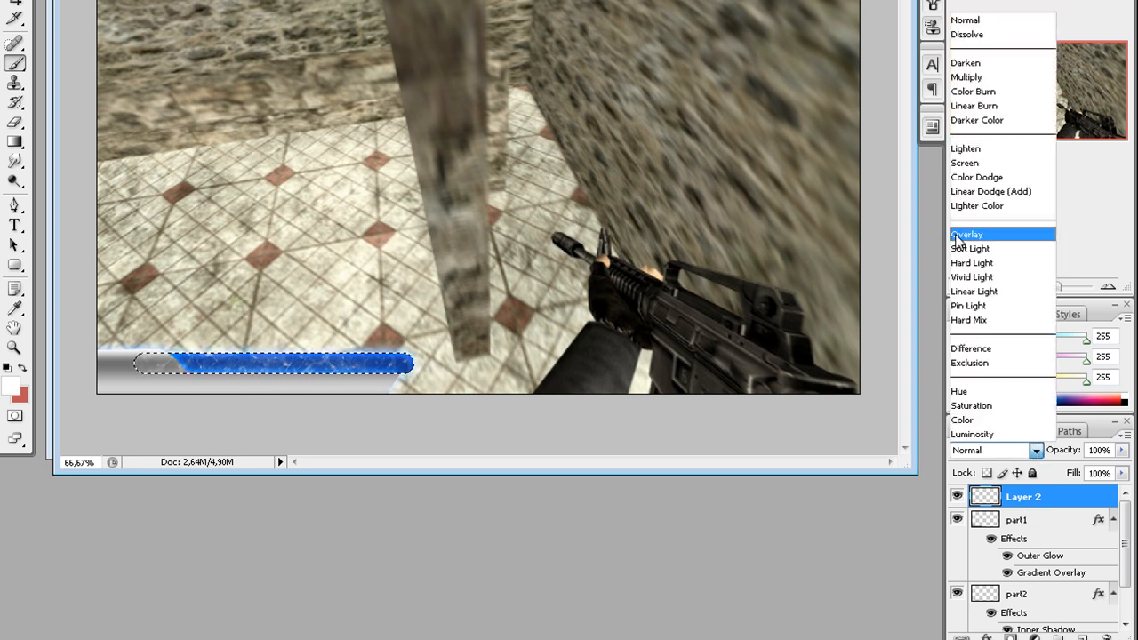
left_click(967, 234)
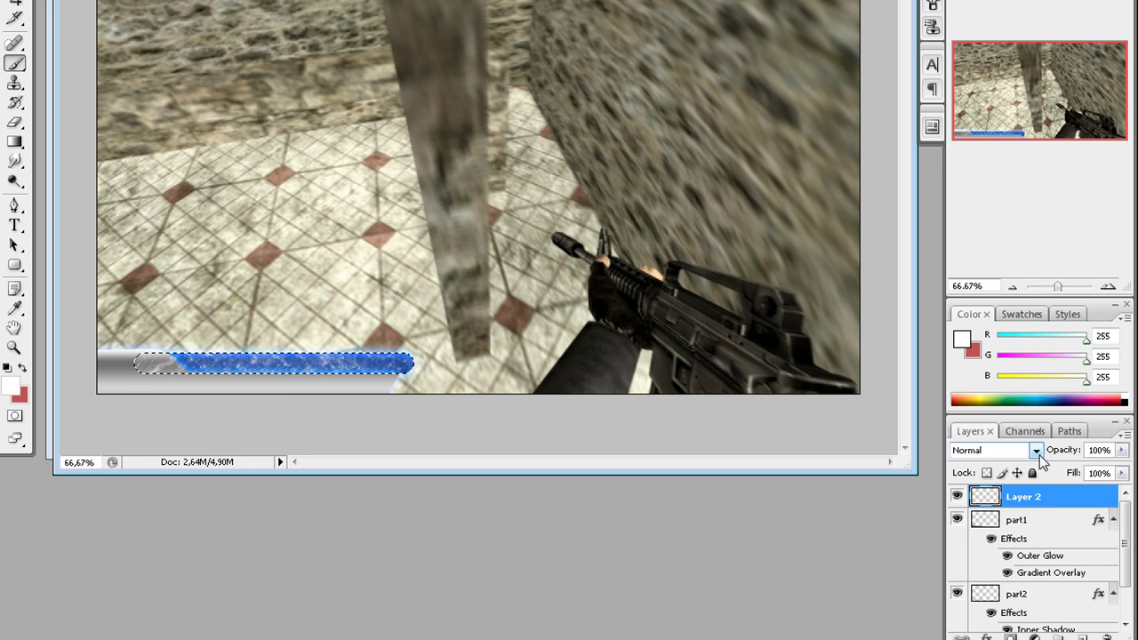
mouse_move(1037, 453)
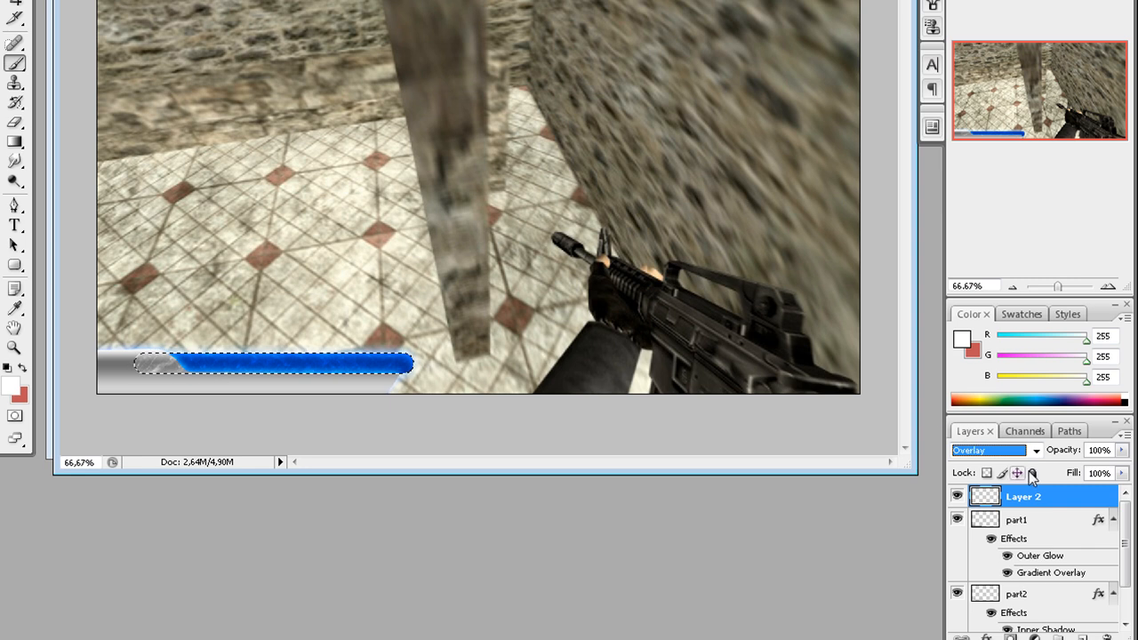
left_click(988, 450)
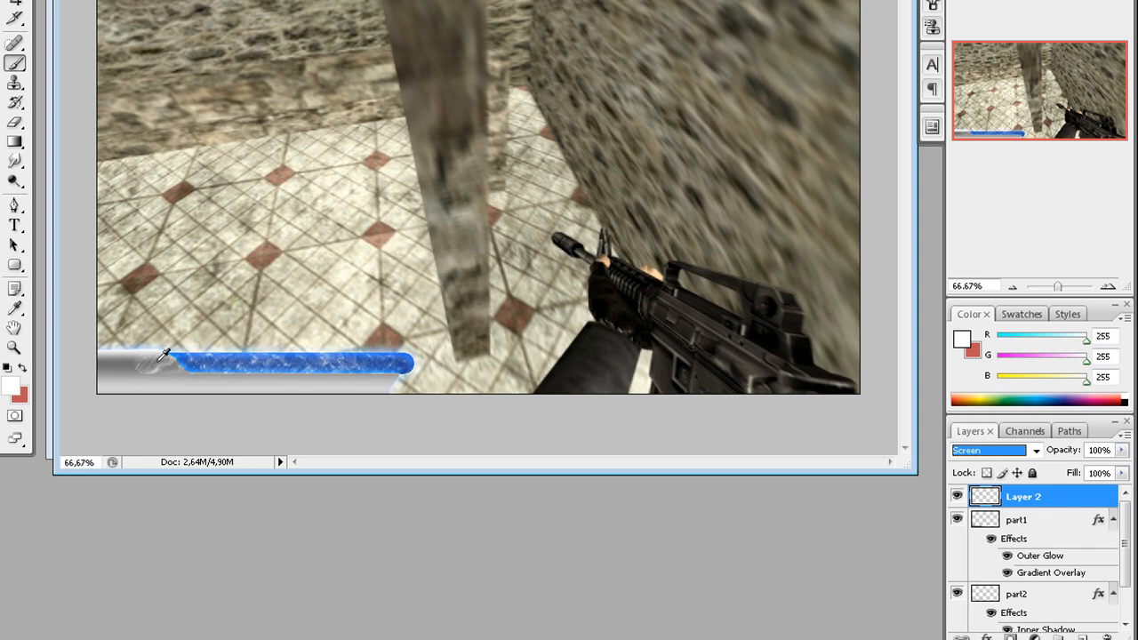
left_click(994, 450)
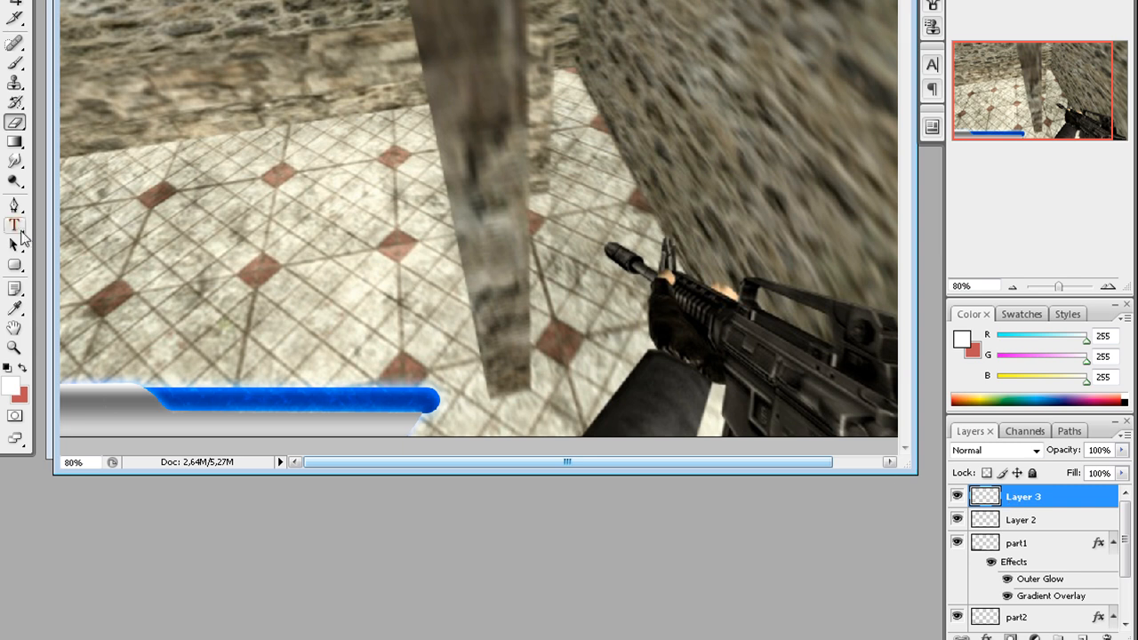
Add white 'NOZTIC PRODUCTIONS' text over the blue bar, keeping its blend mode at Normal.
left_click(12, 225)
type("NOZTIC PRODUCTIONS")
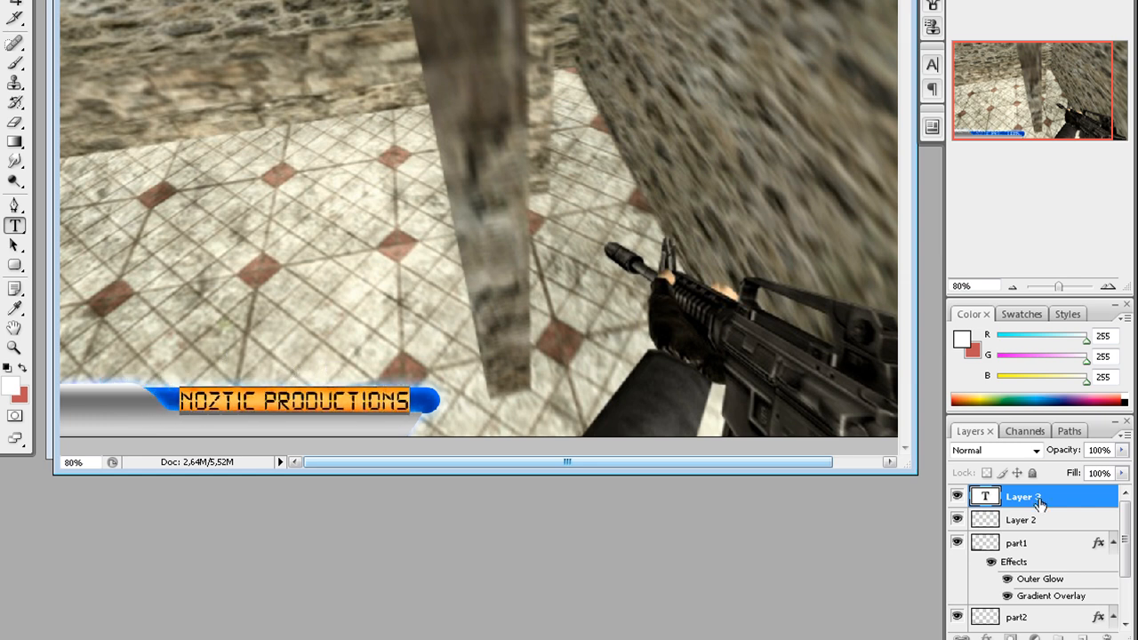
left_click(994, 451)
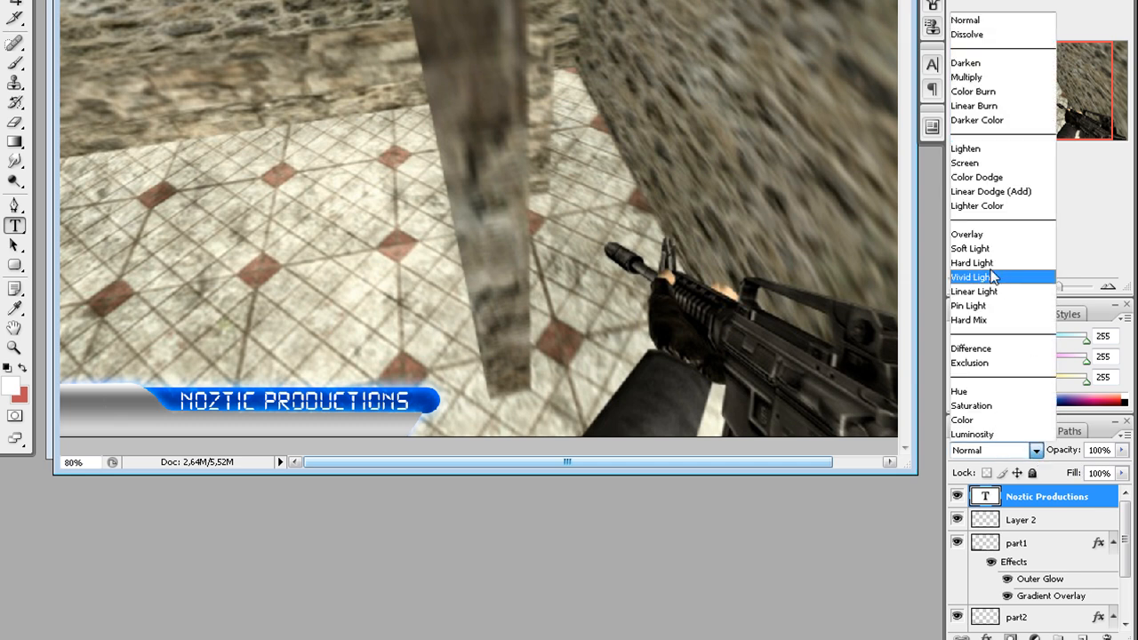
left_click(969, 248)
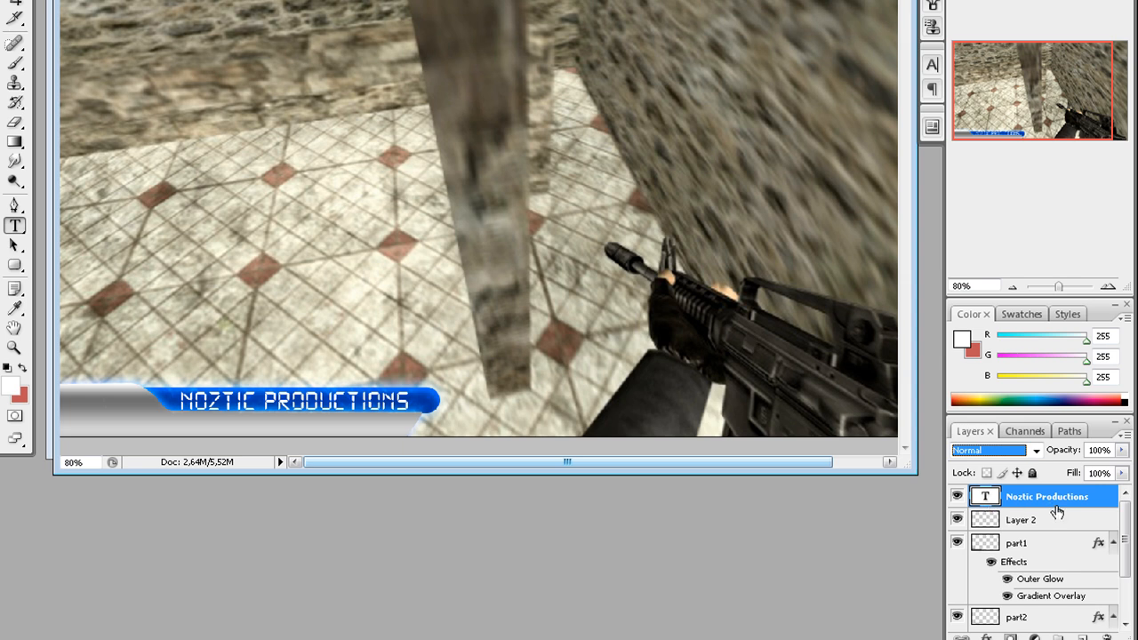
Rasterize the NOZTIC PRODUCTIONS text layer from its right-click menu.
right_click(1046, 495)
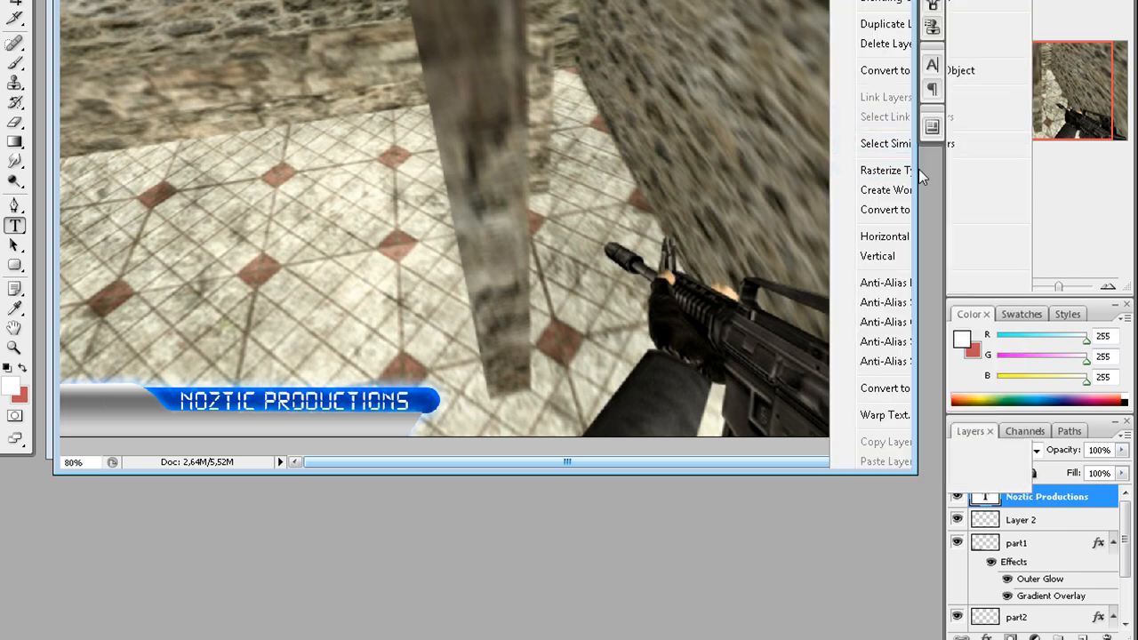
left_click(985, 496)
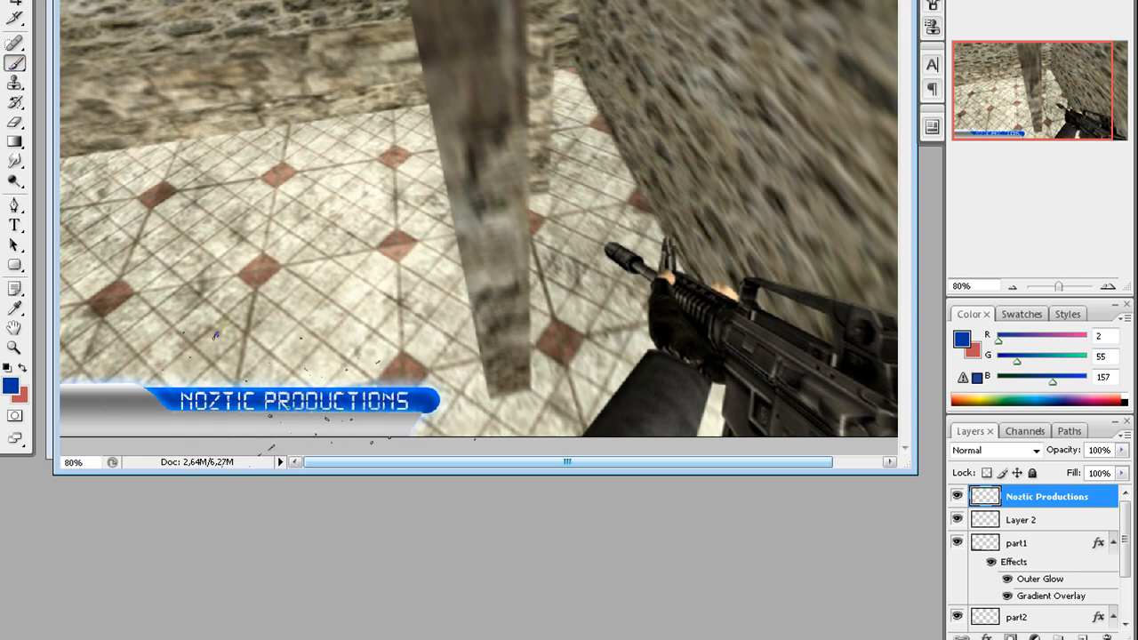
right_click(1046, 496)
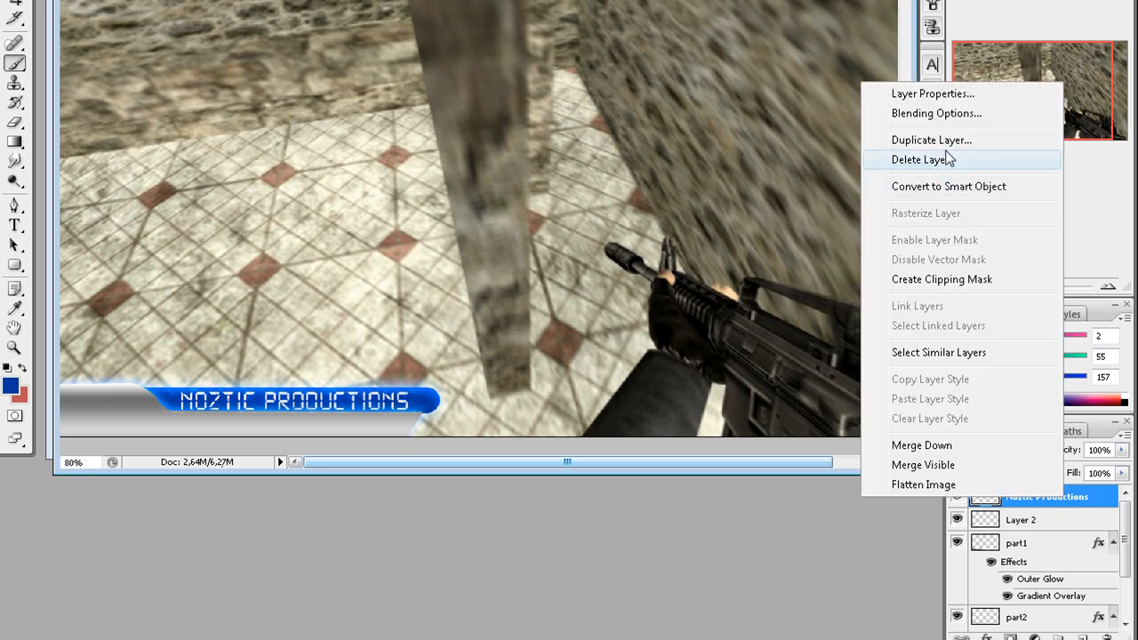
Give the NOZTIC PRODUCTIONS layer an Outer Glow in deep blue 008bc5.
left_click(936, 113)
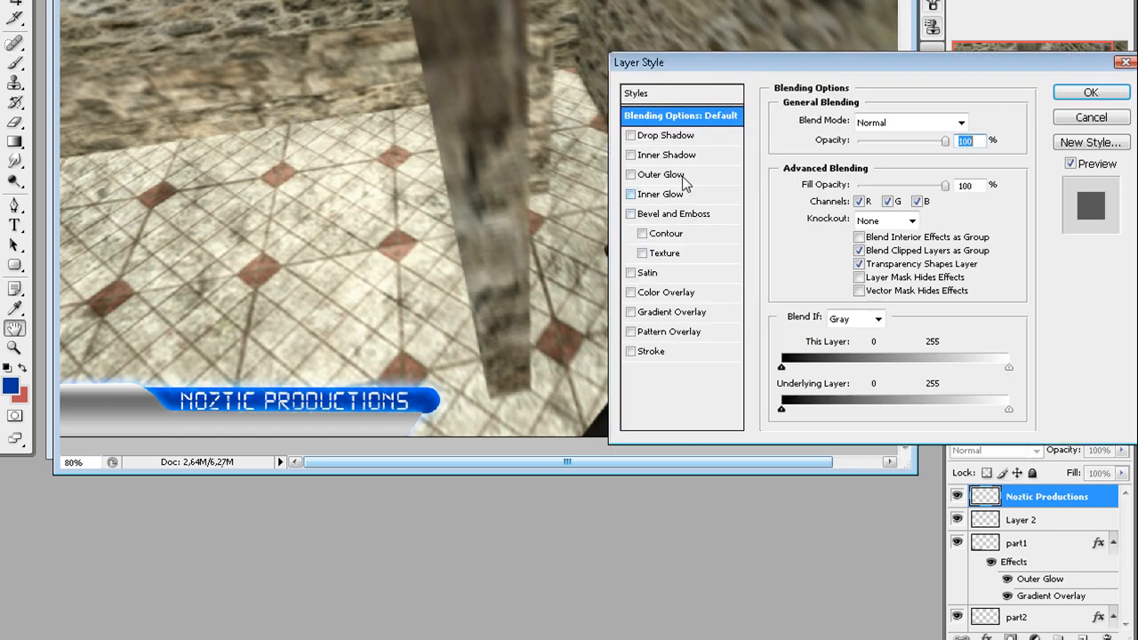
left_click(630, 174)
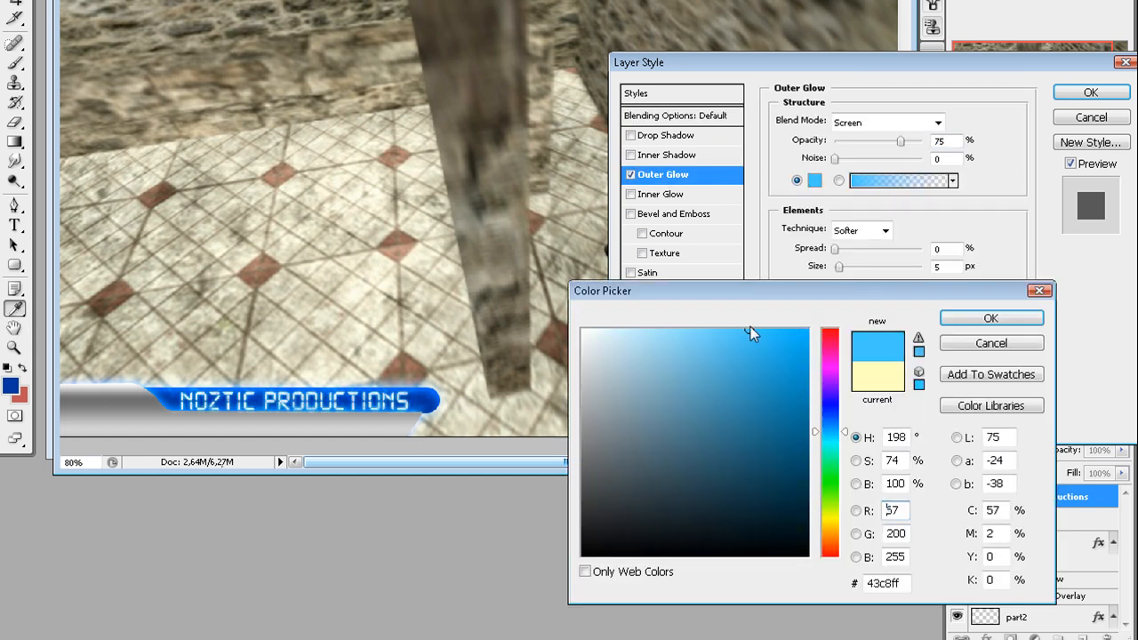
left_click(807, 382)
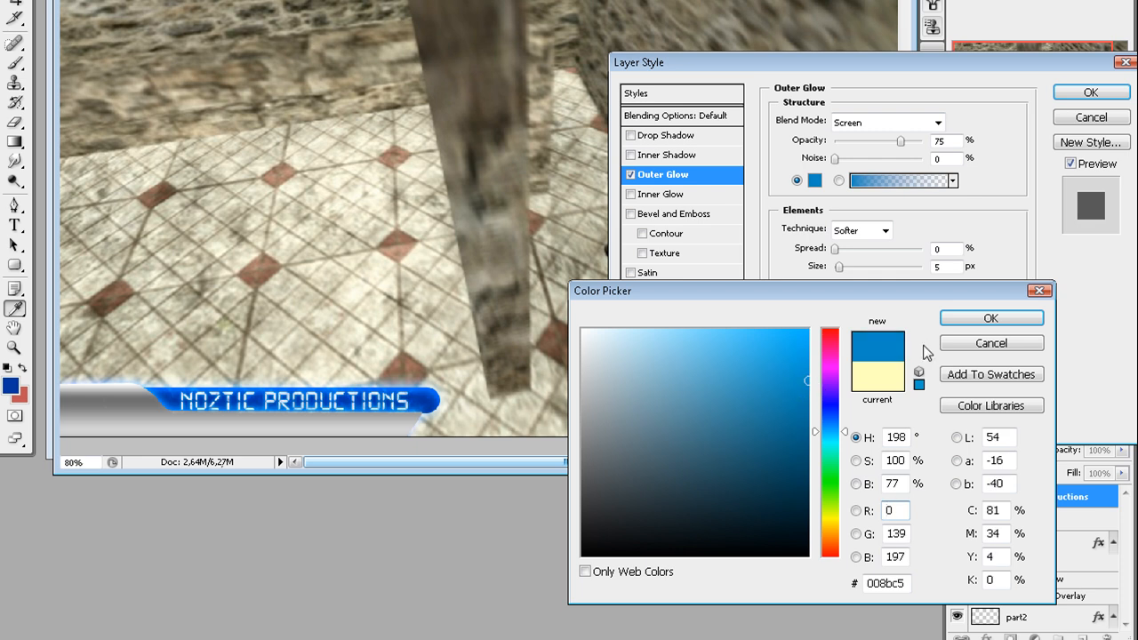
left_click(990, 318)
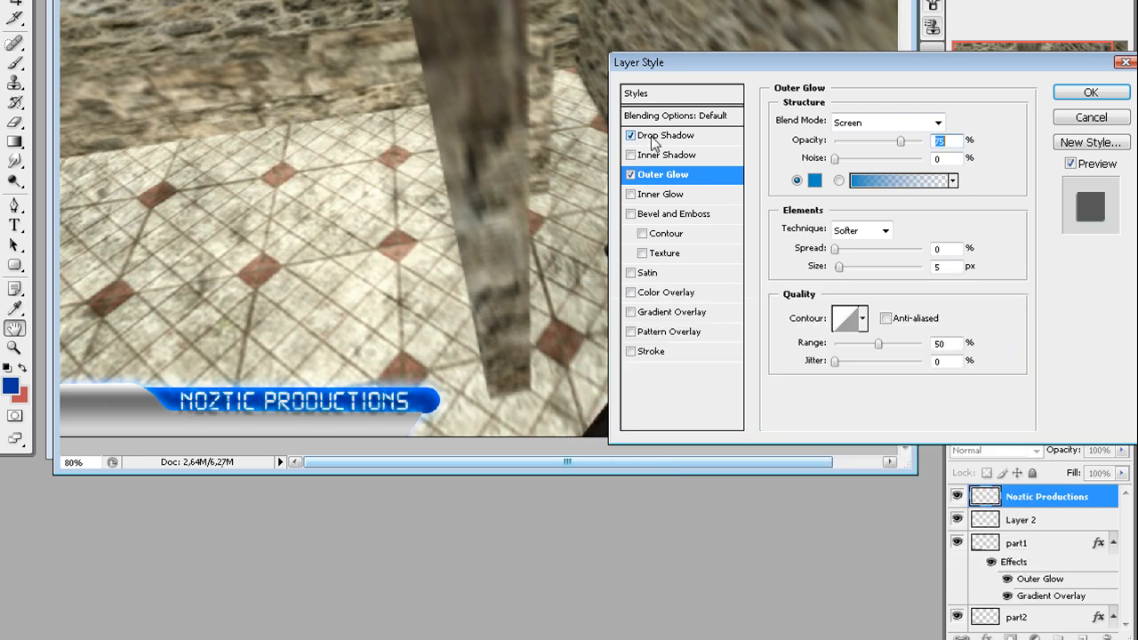
Add a Drop Shadow at about 48% opacity and apply the layer styles.
left_click(666, 135)
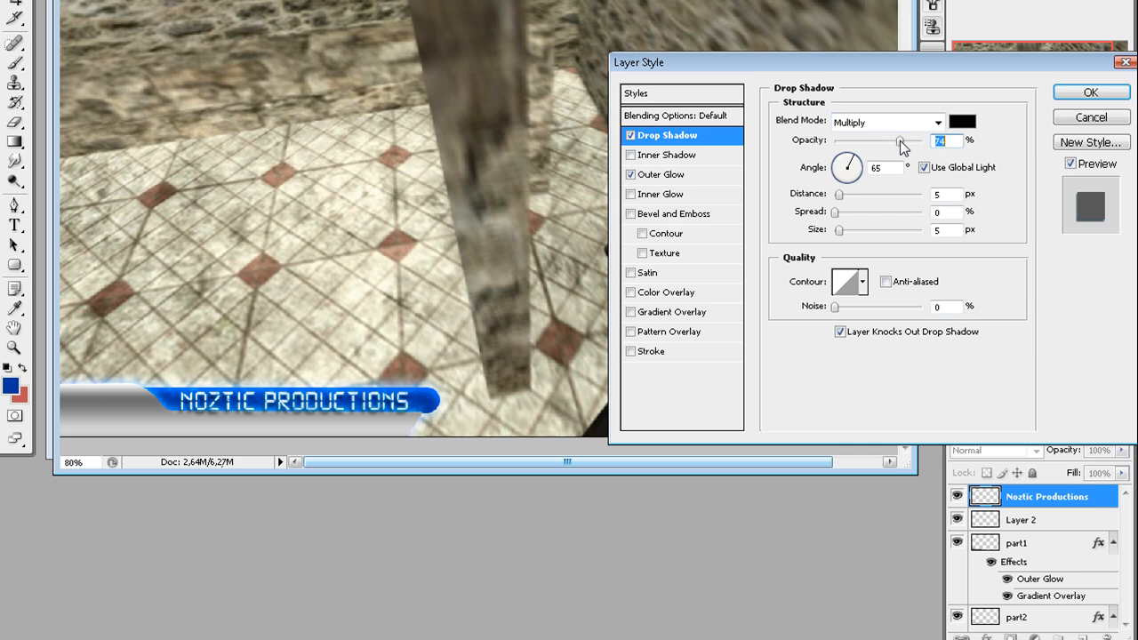
left_click_drag(902, 142, 873, 142)
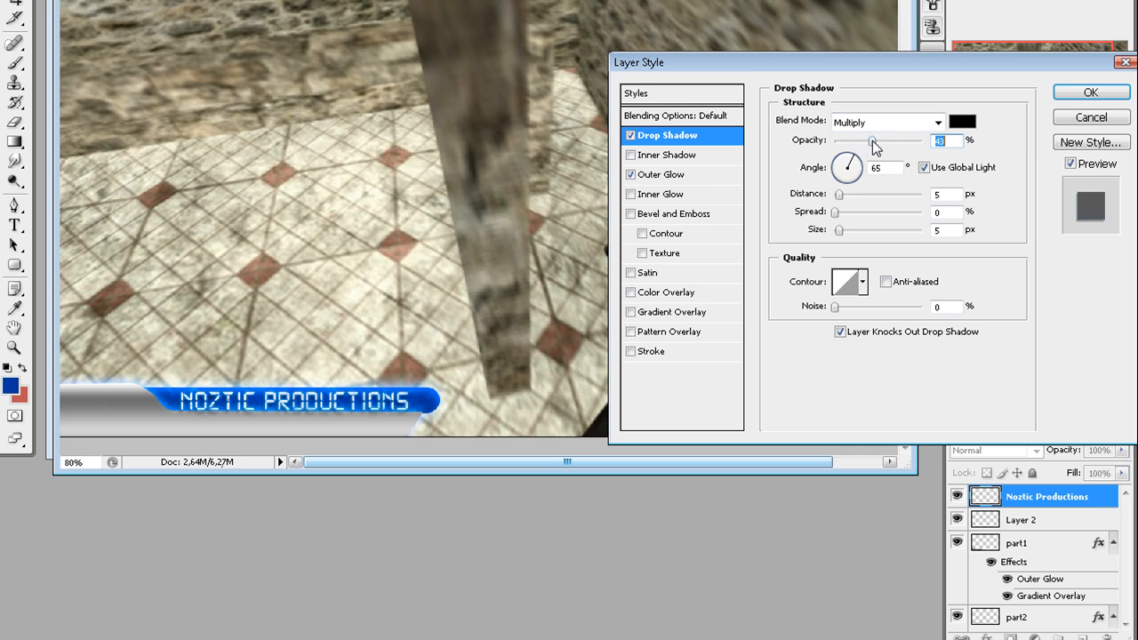
left_click(1074, 90)
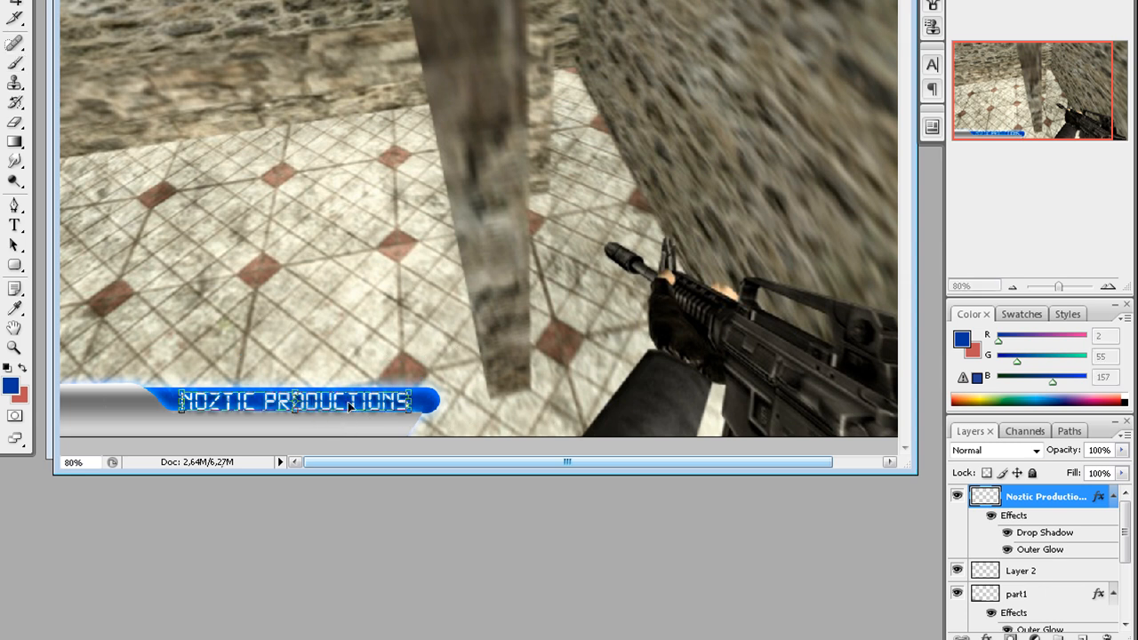
mouse_move(413, 434)
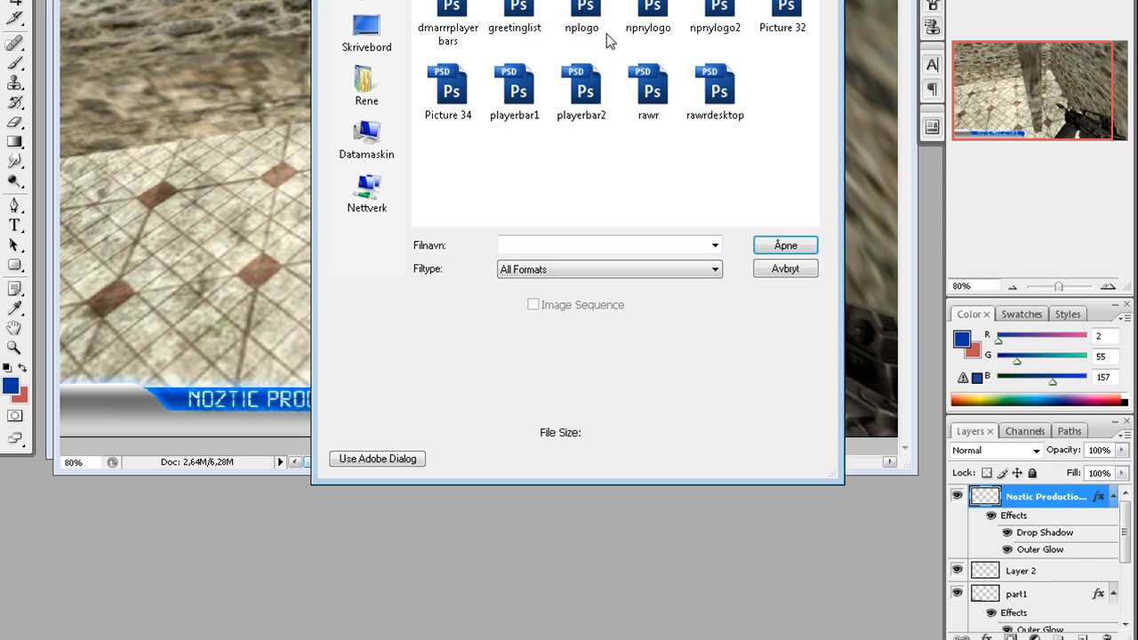
Open npnylogo2.psd rather than npnylogo from the file browser.
left_click(653, 9)
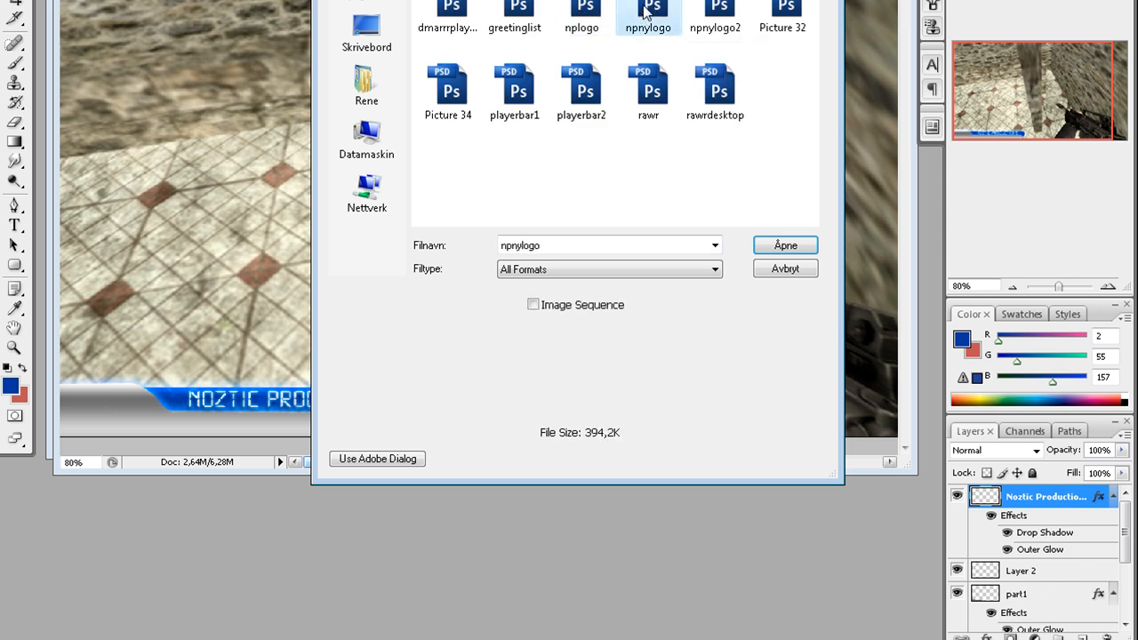
left_click(717, 10)
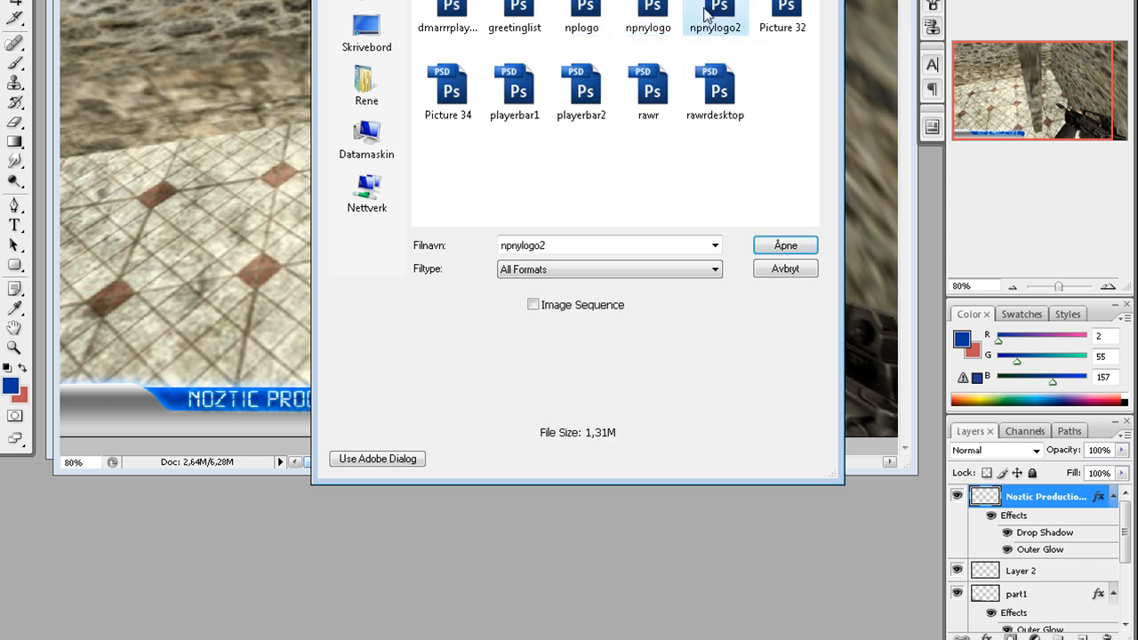
left_click(784, 244)
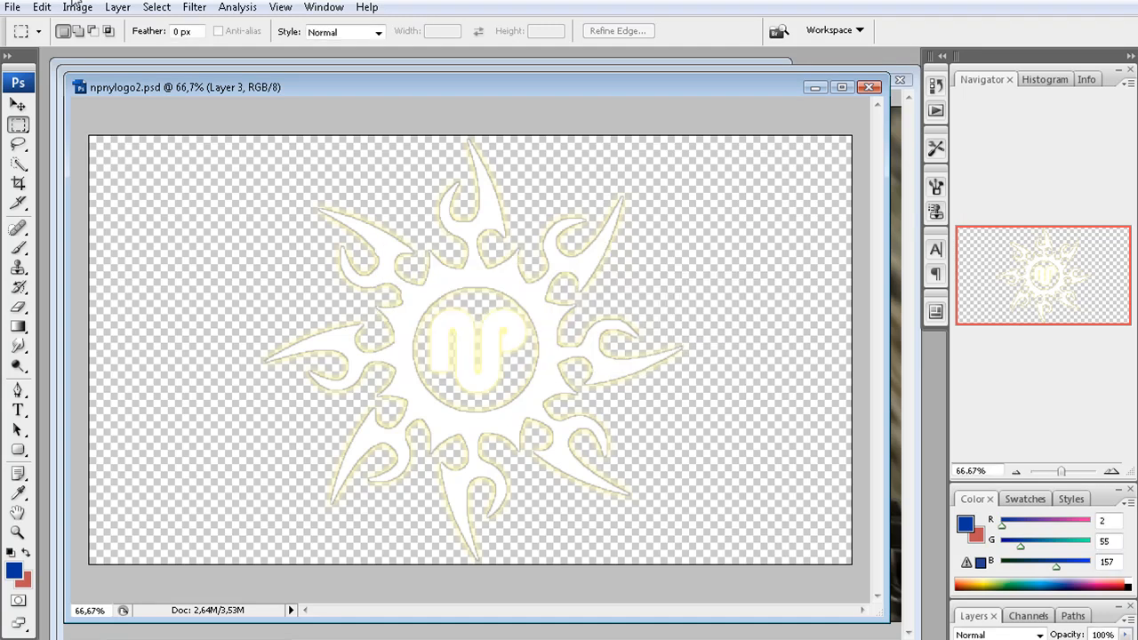
Apply Image to the sun logo, then drag it onto the bar's left end.
left_click(90, 8)
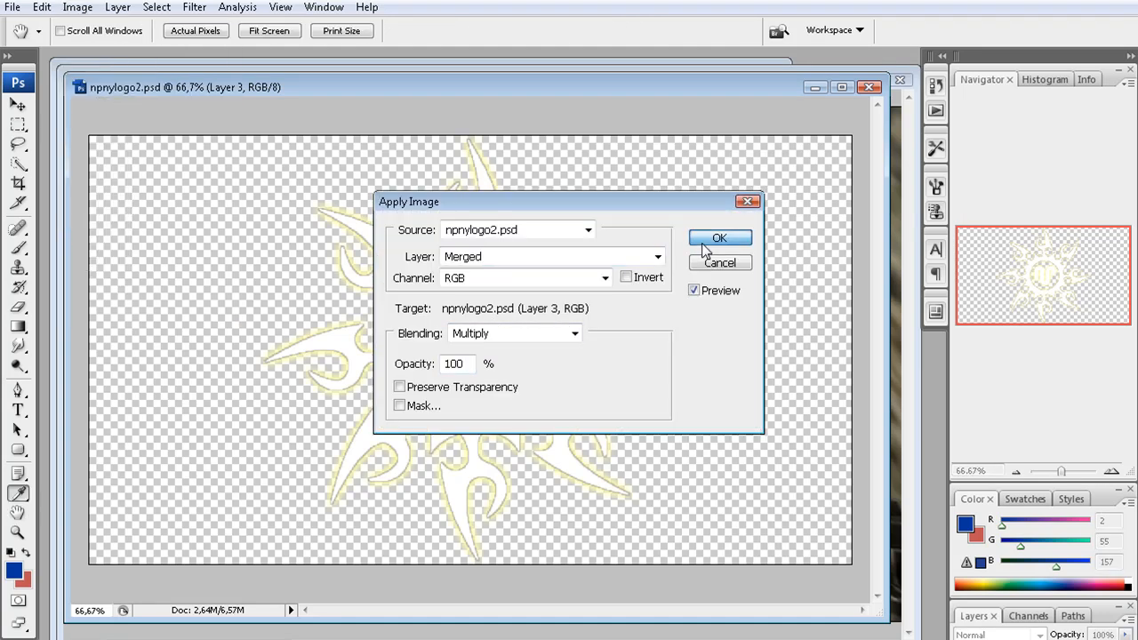
left_click(720, 237)
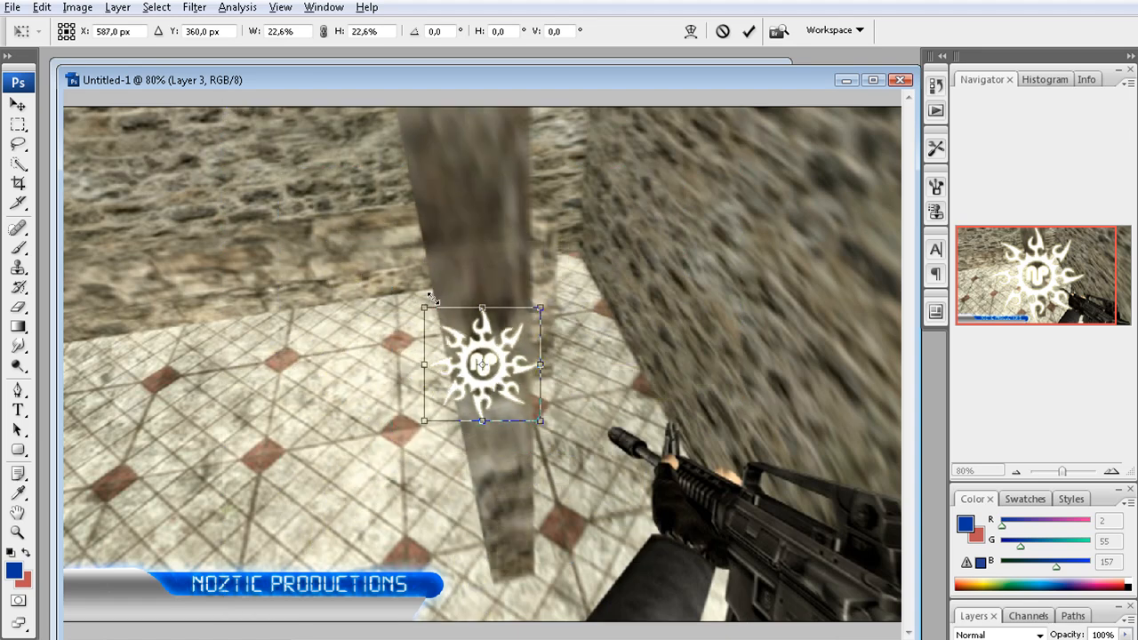
left_click_drag(483, 363, 114, 586)
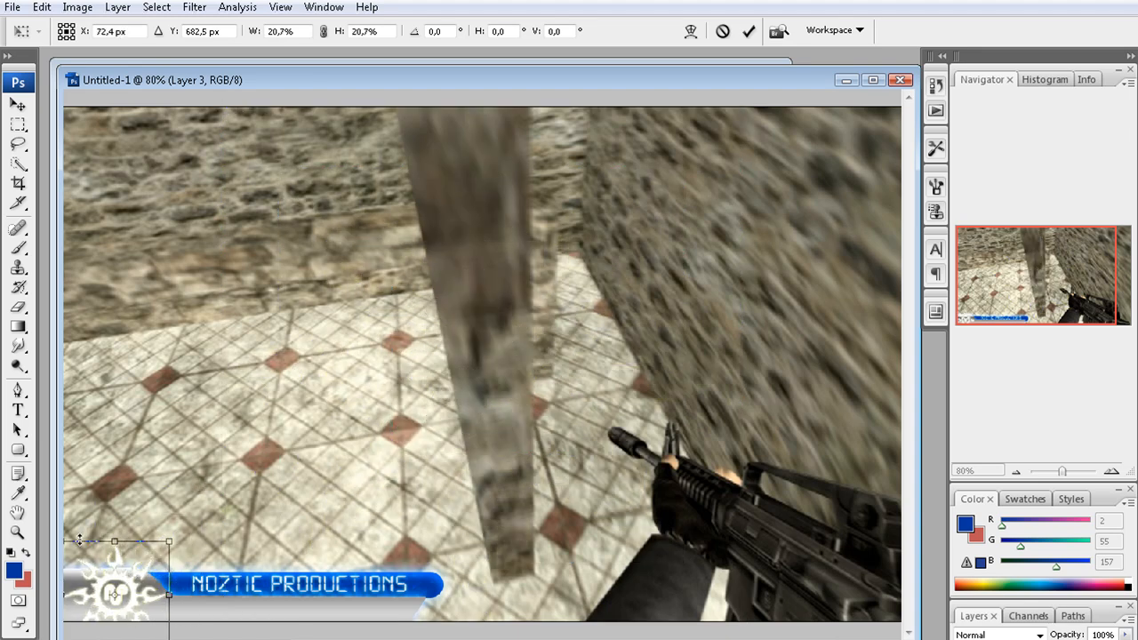